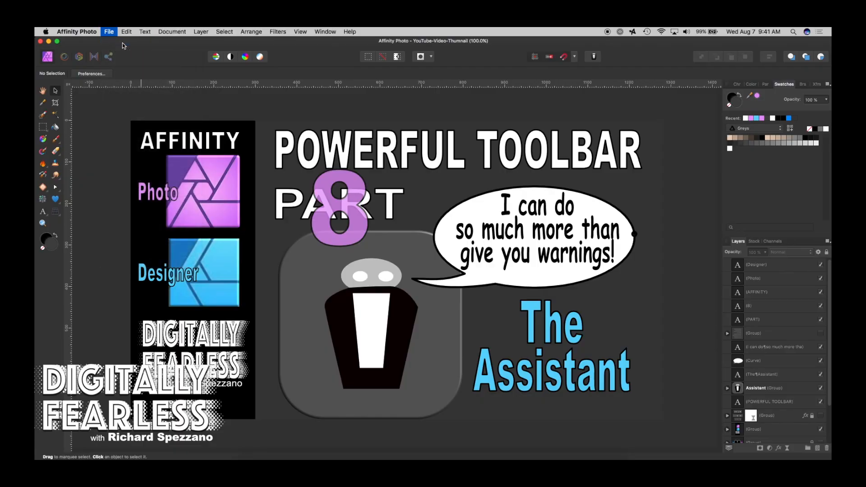
# Create a new blank 300×300 px document using the File > New preset.
pyautogui.click(108, 31)
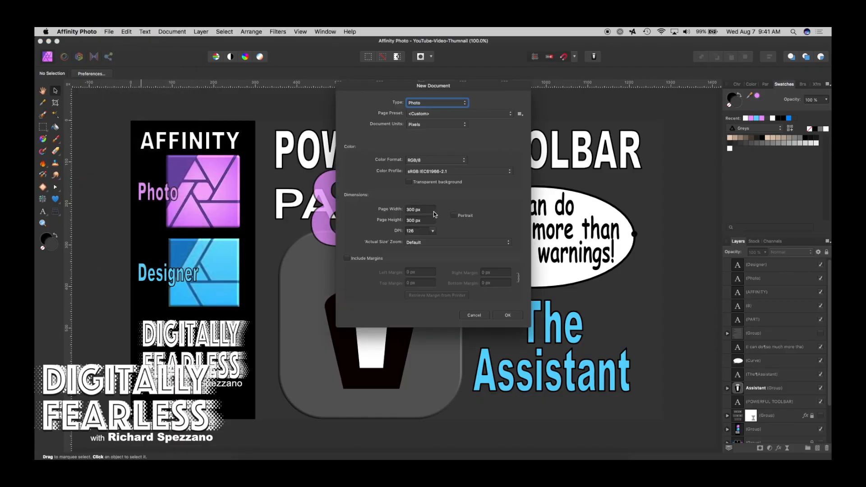
pyautogui.click(507, 315)
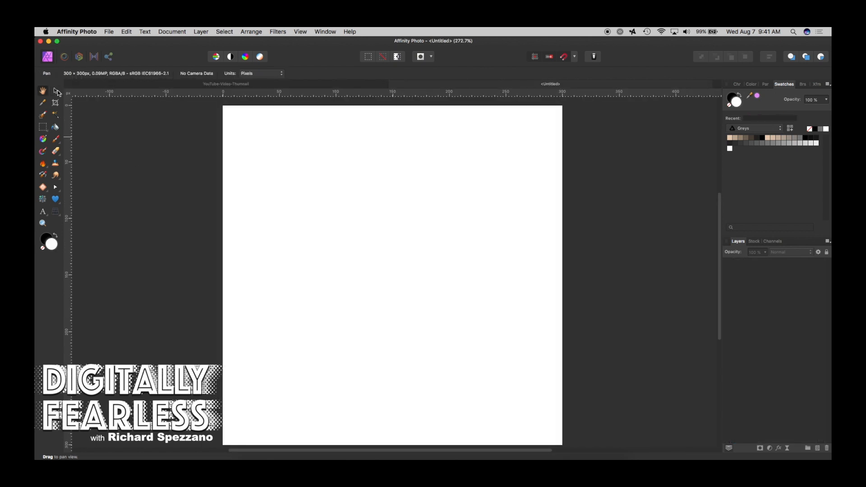
pyautogui.moveTo(113, 172)
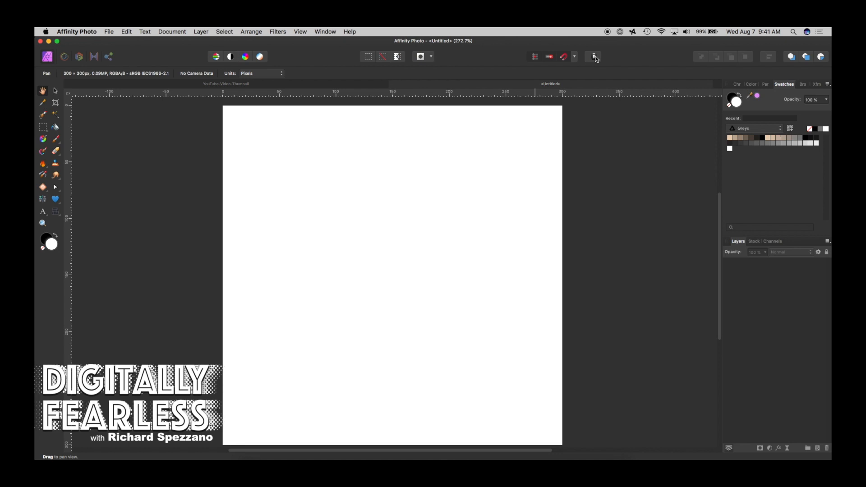
# Open the Assistant Manager, with painting with no layer selected set to take no action, then select the Move Tool.
pyautogui.click(593, 57)
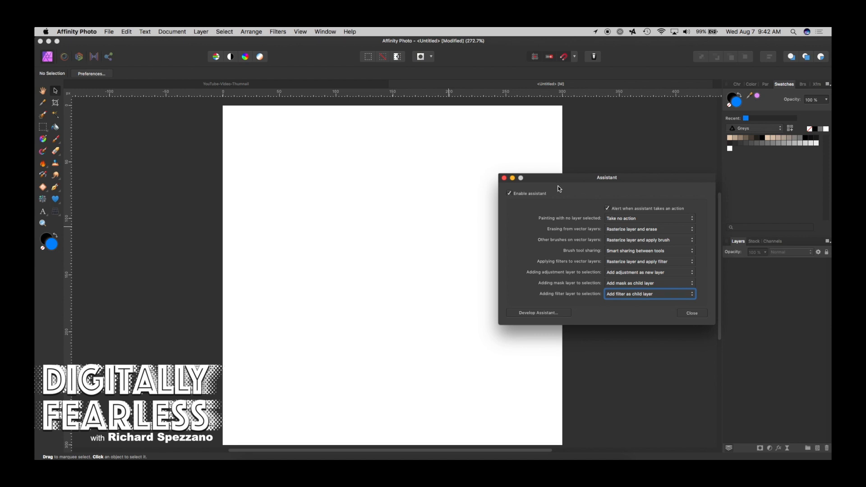
pyautogui.moveTo(245, 247)
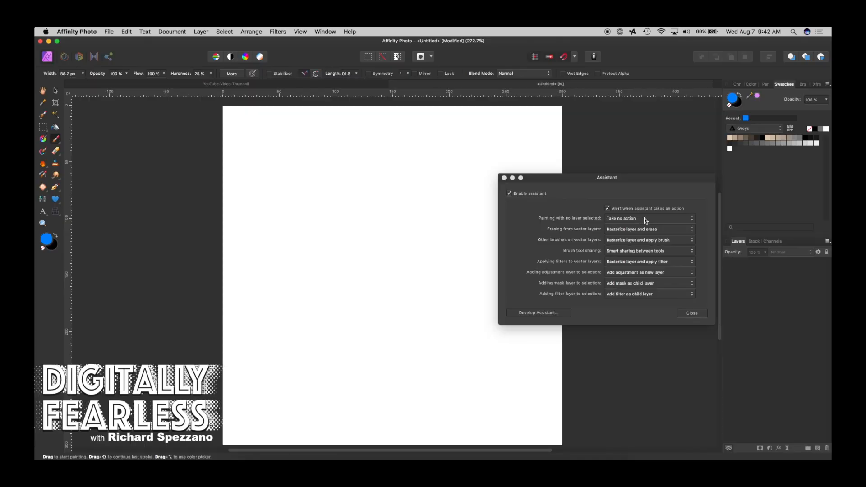
pyautogui.moveTo(202, 207)
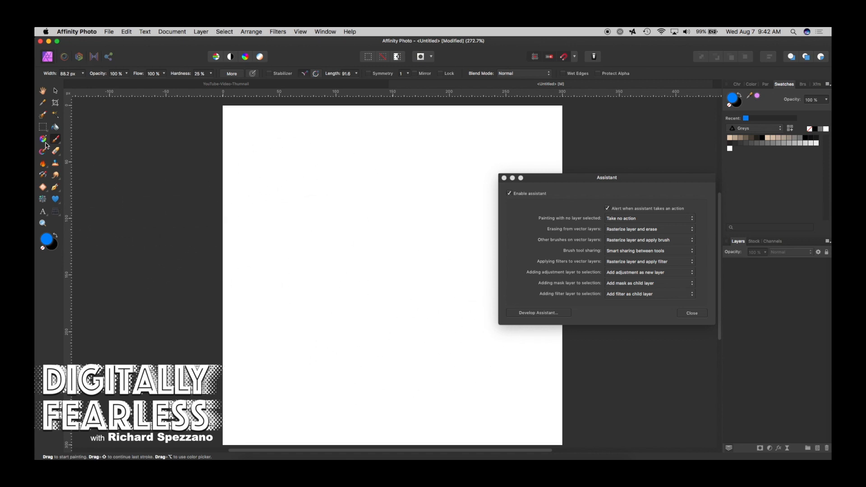
pyautogui.moveTo(407, 322)
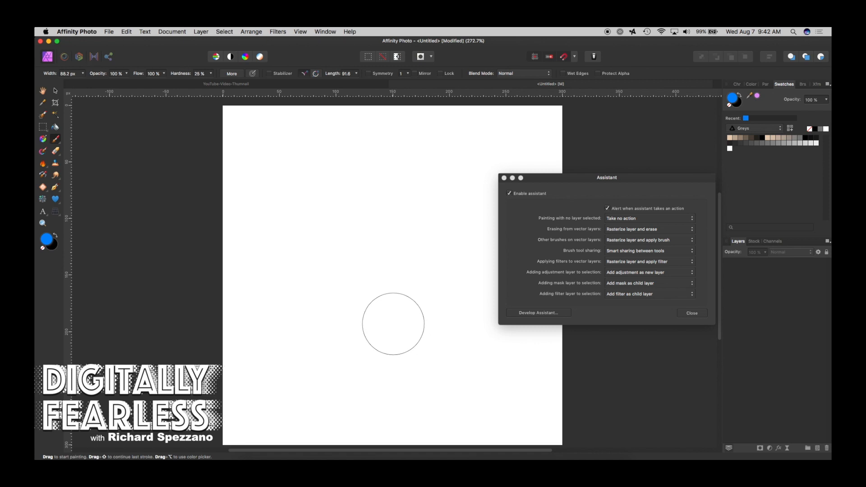
pyautogui.click(54, 90)
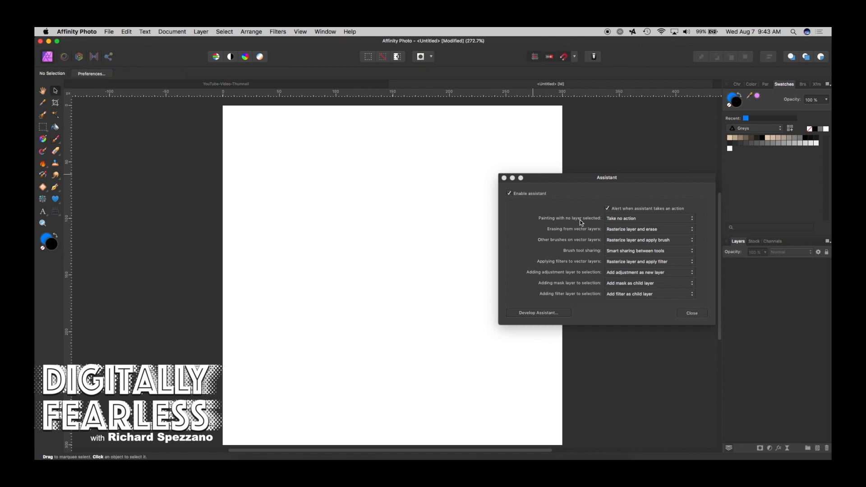
pyautogui.moveTo(612, 221)
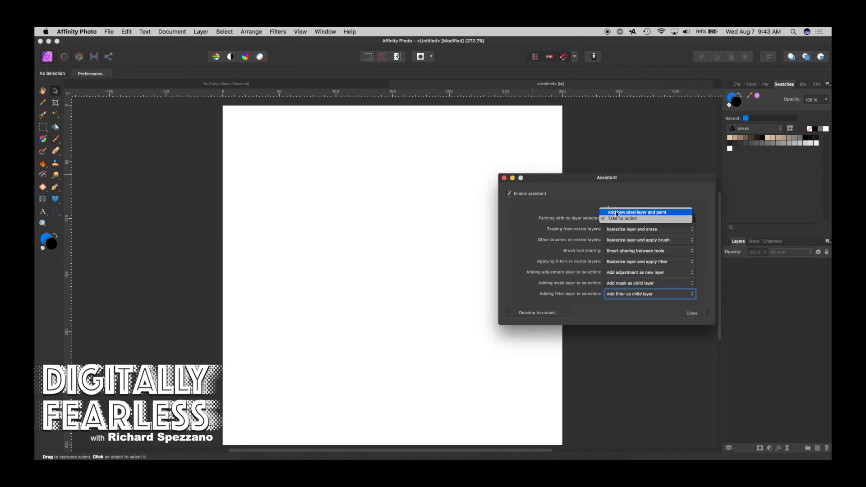
# Set painting with no layer selected to Add new pixel layer and paint, then draw hearts, one blue.
pyautogui.click(637, 212)
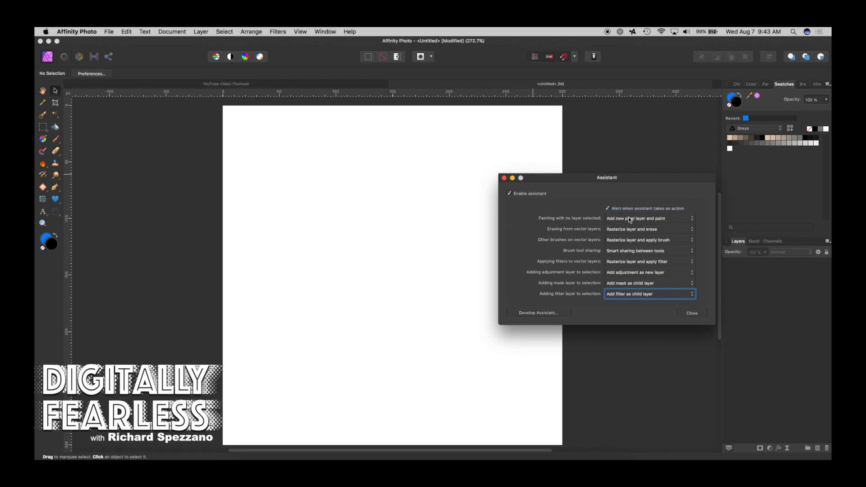
pyautogui.moveTo(214, 257)
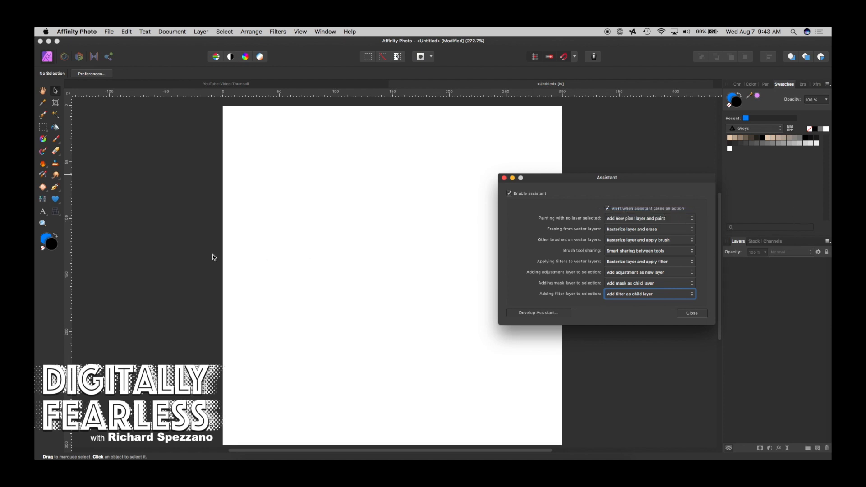
pyautogui.click(54, 199)
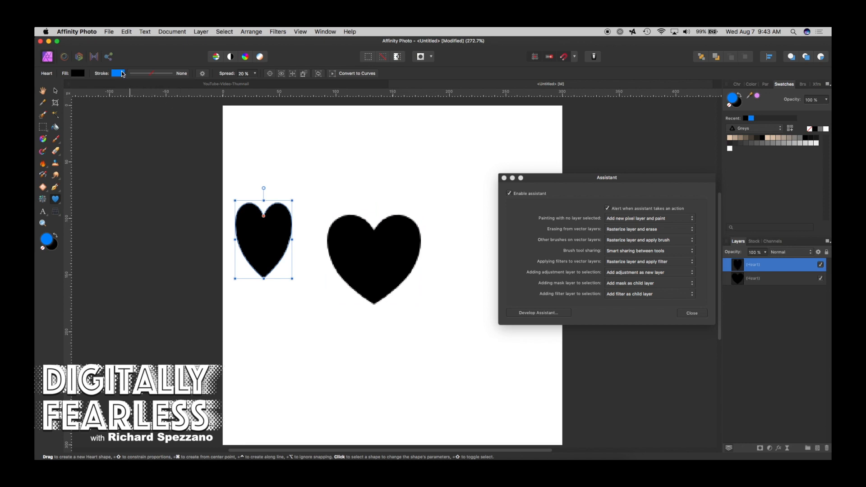
pyautogui.click(78, 73)
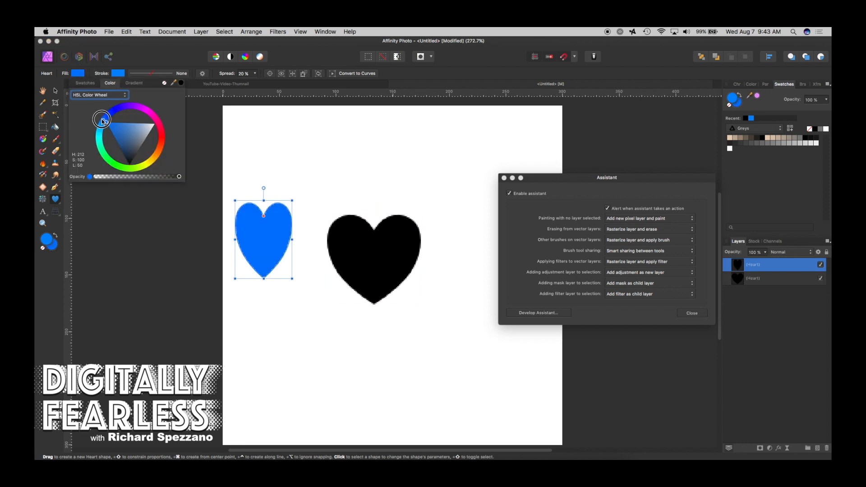
pyautogui.click(44, 91)
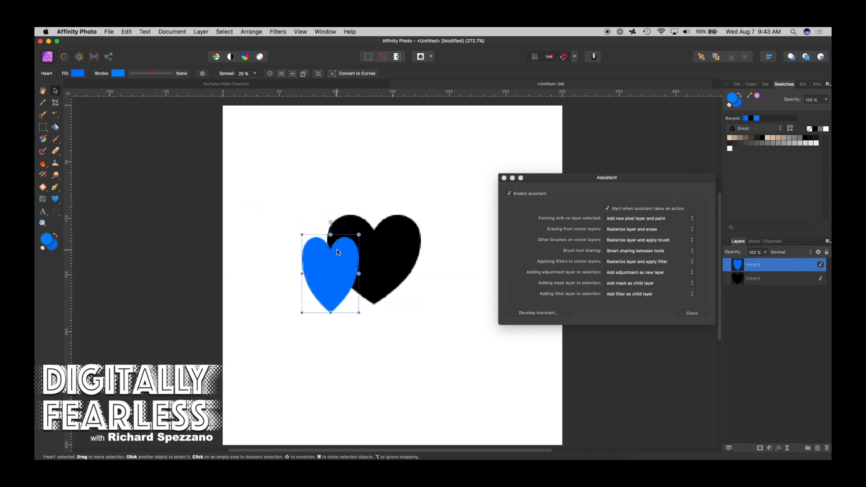
pyautogui.moveTo(108, 140)
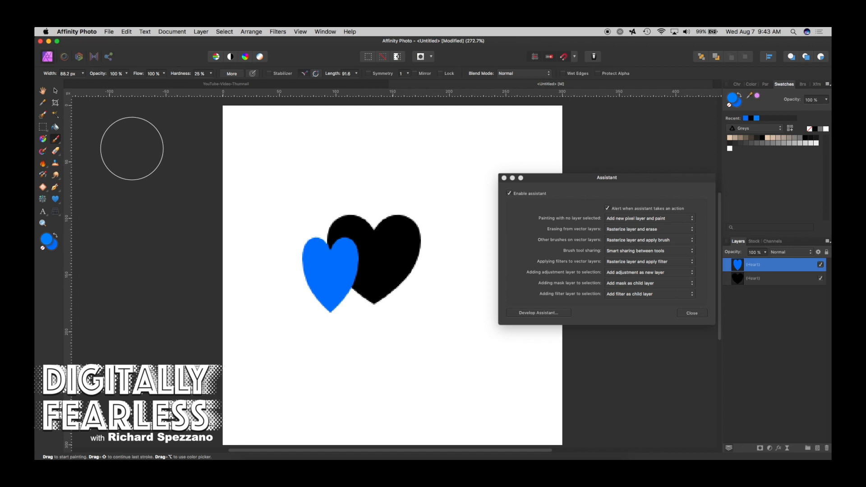
pyautogui.moveTo(377, 201)
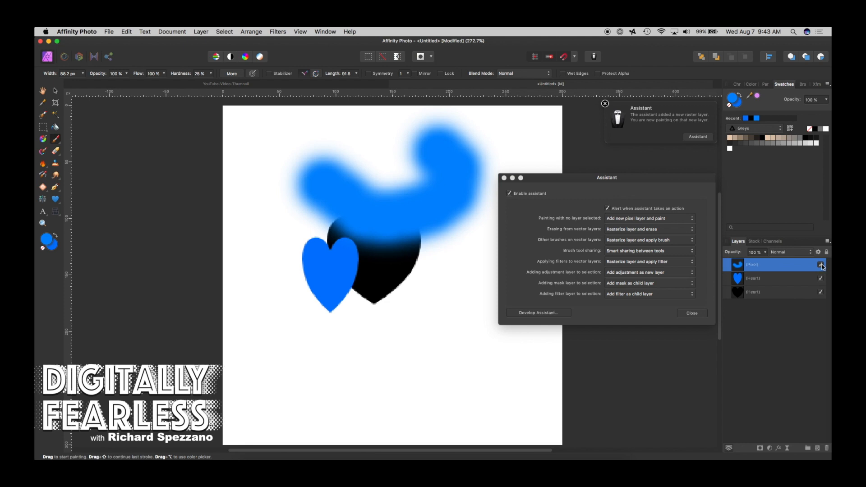
# Hide the new pixel layer holding the painted stroke and return to the Move Tool.
pyautogui.click(605, 104)
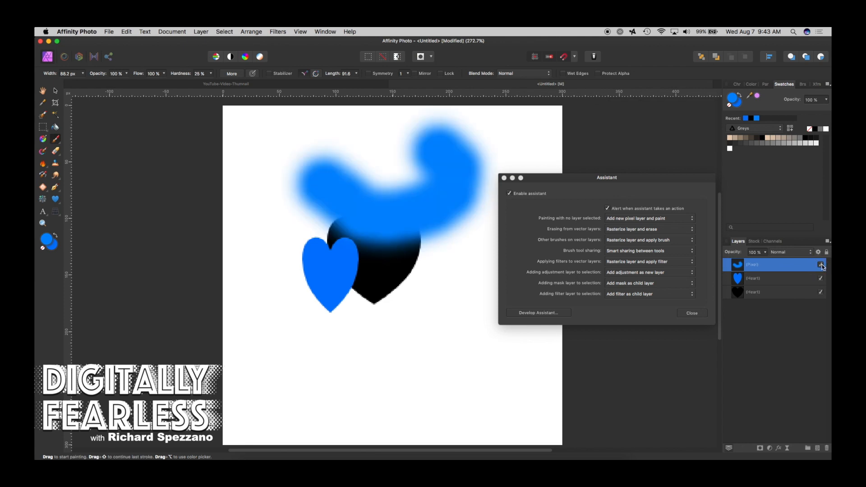
pyautogui.moveTo(821, 265)
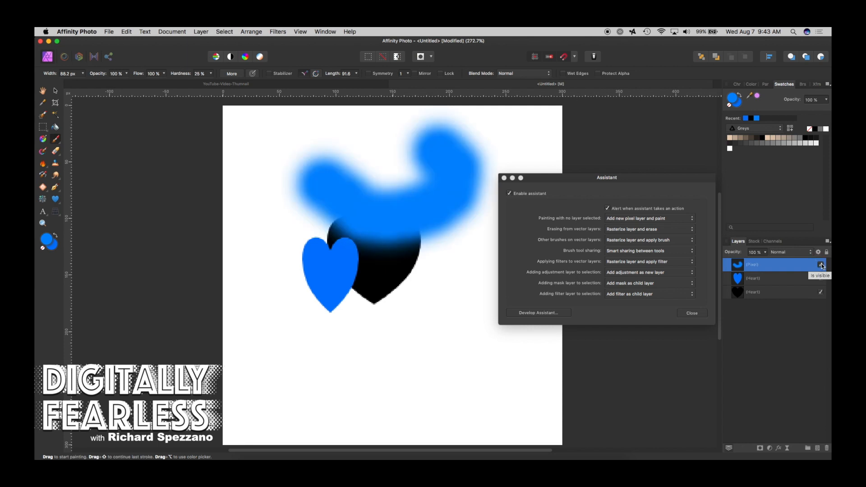
pyautogui.click(820, 263)
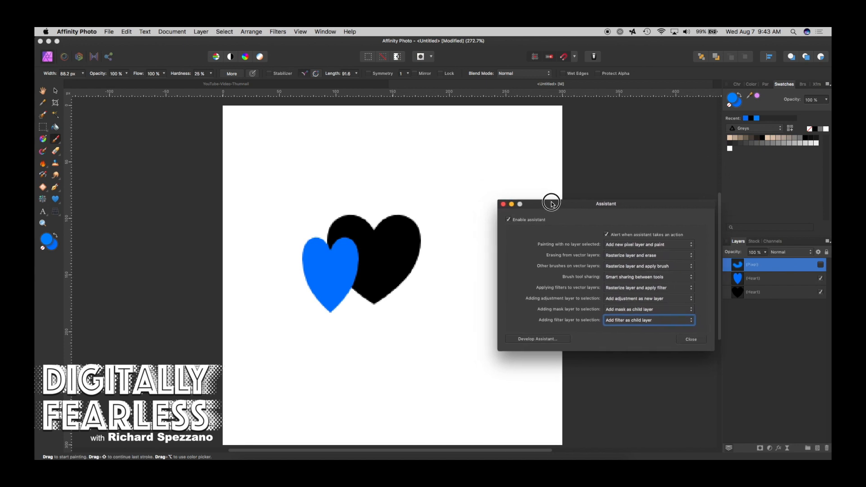
pyautogui.click(55, 90)
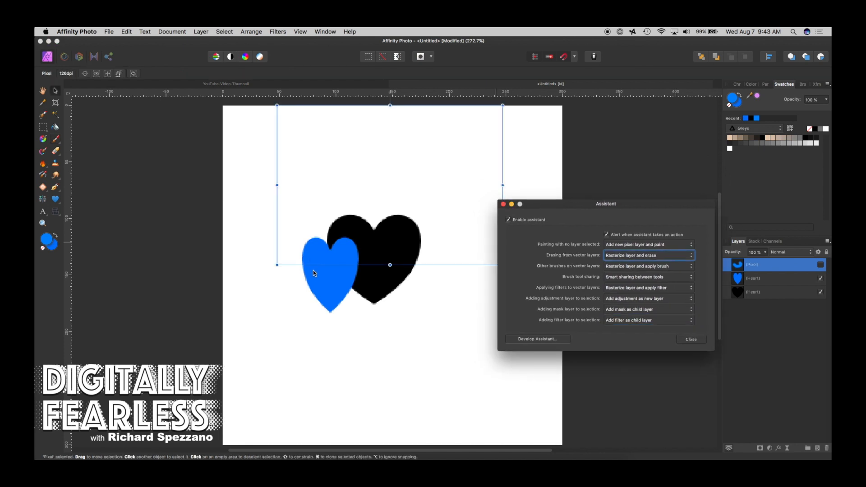
# Draw a closed polygon path with the Pen Tool and fill it red.
pyautogui.click(42, 188)
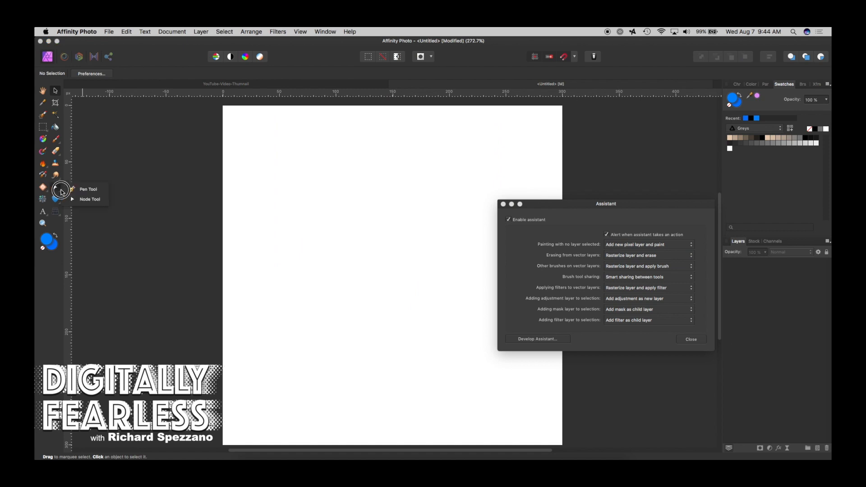
pyautogui.click(88, 189)
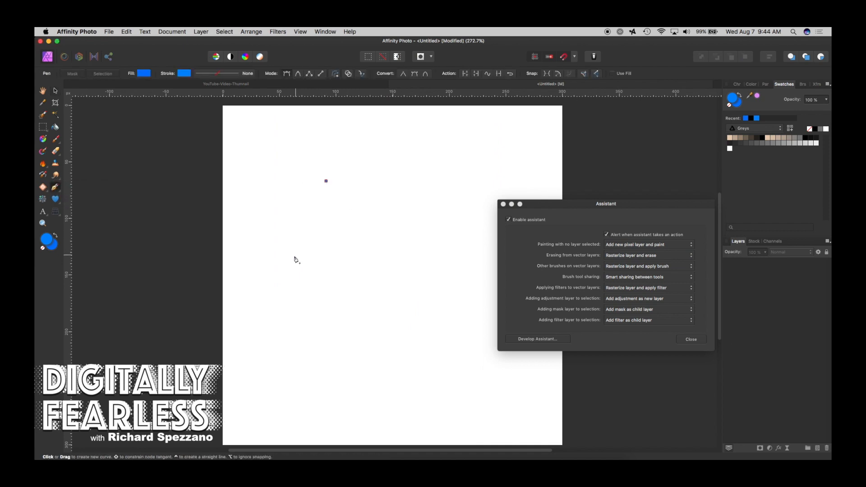
pyautogui.click(403, 275)
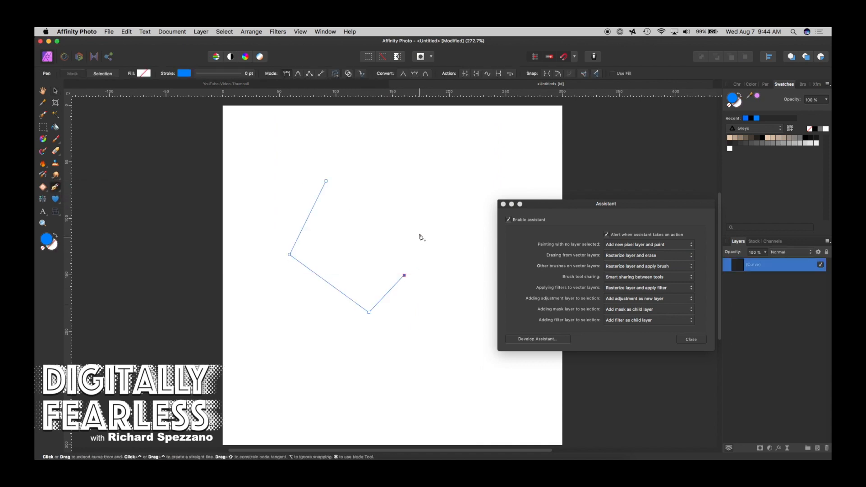
pyautogui.click(326, 182)
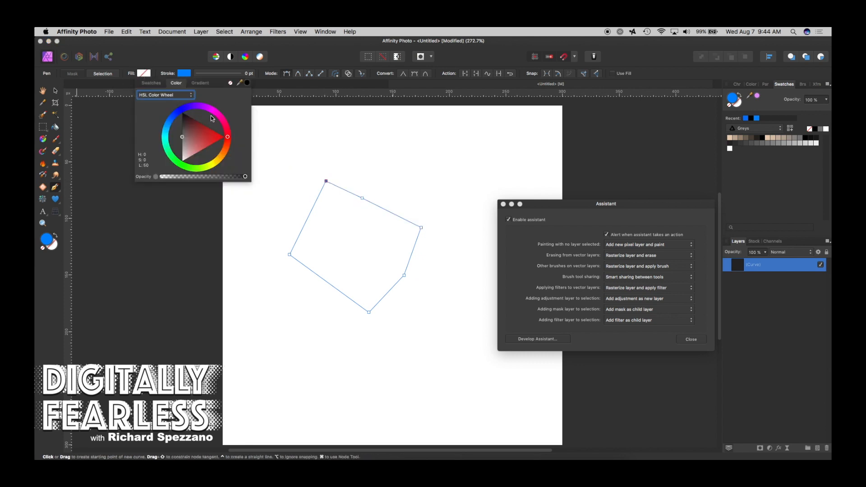
pyautogui.click(226, 137)
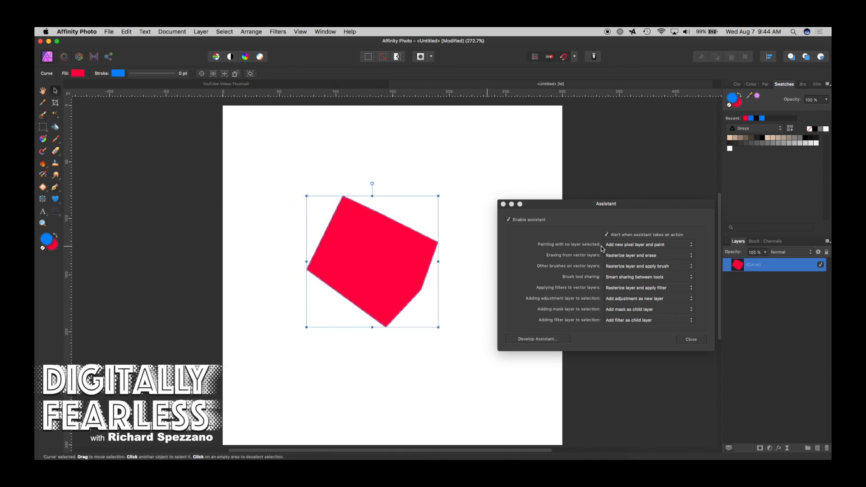
pyautogui.moveTo(590, 257)
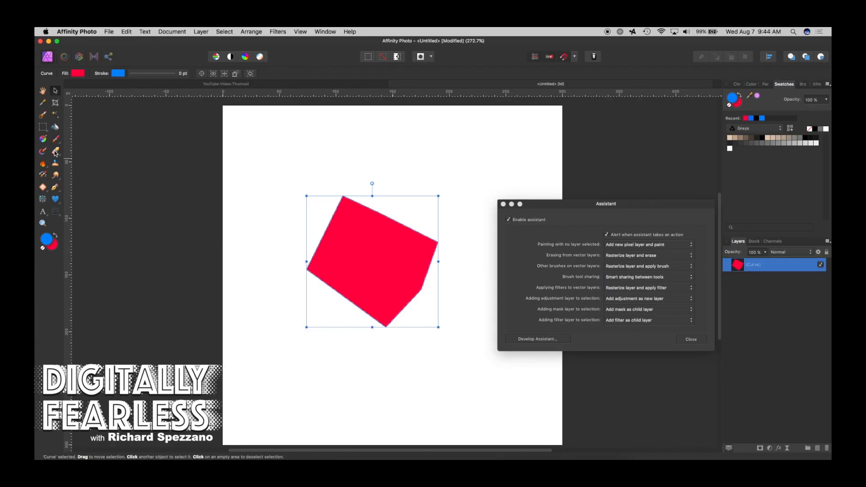
# Erase part of the red shape so the Assistant rasterizes it, and dismiss the notice.
pyautogui.click(54, 152)
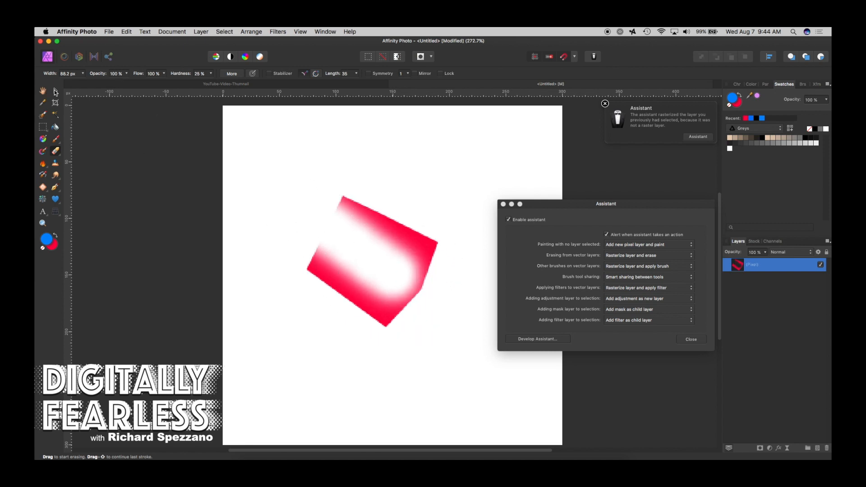
pyautogui.click(55, 91)
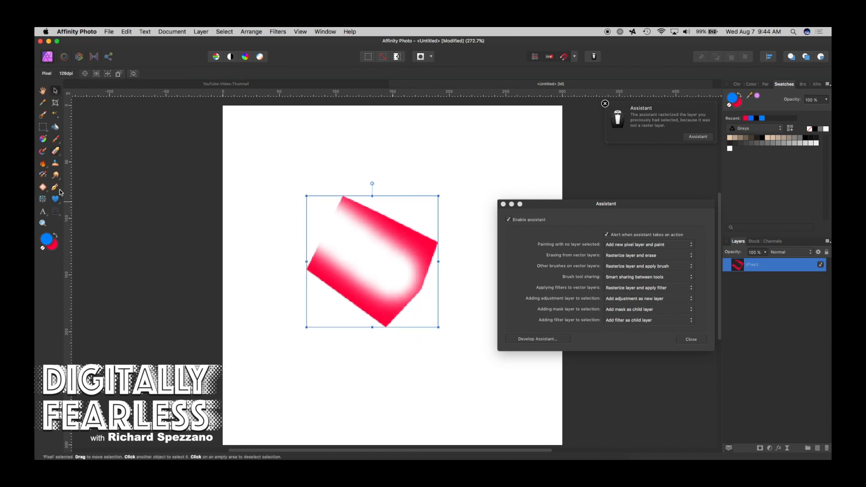
pyautogui.click(604, 104)
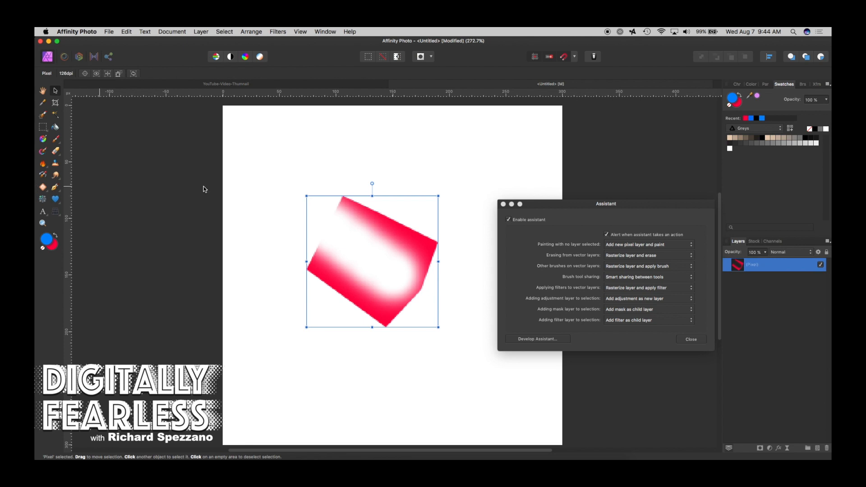
pyautogui.moveTo(664, 262)
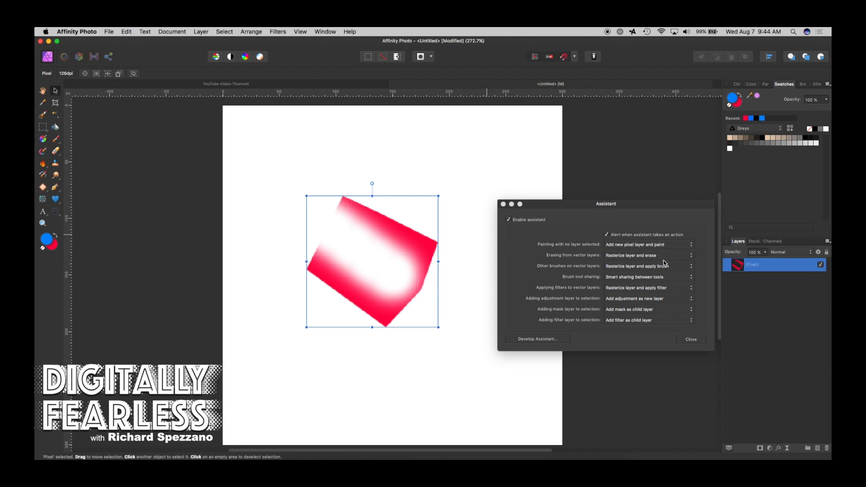
pyautogui.moveTo(746, 271)
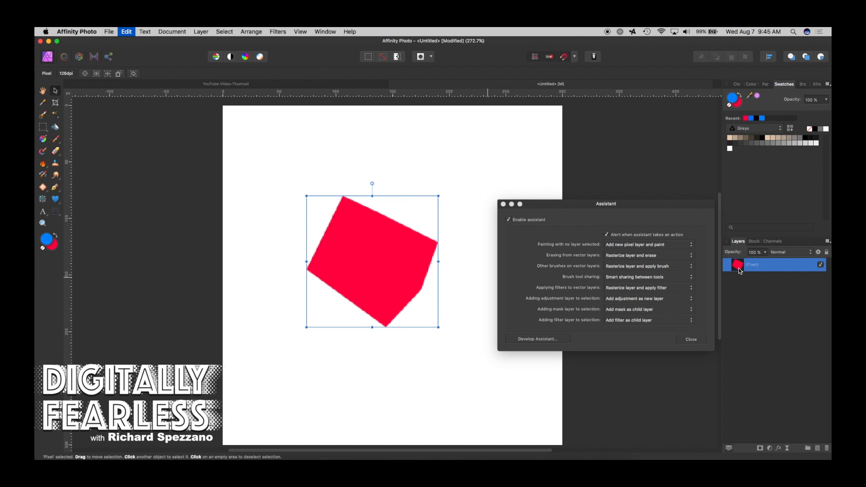
# Undo the erase and set Erasing from vector layers to Place mask layer inside and erase.
pyautogui.click(762, 264)
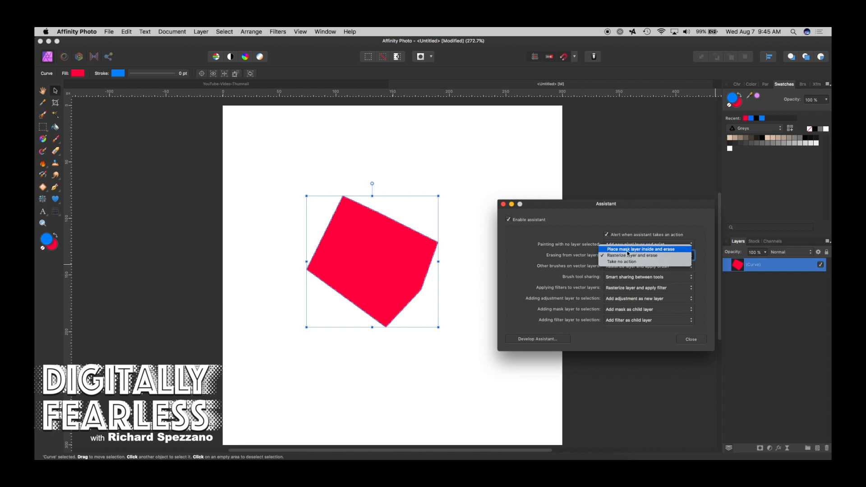
pyautogui.click(644, 249)
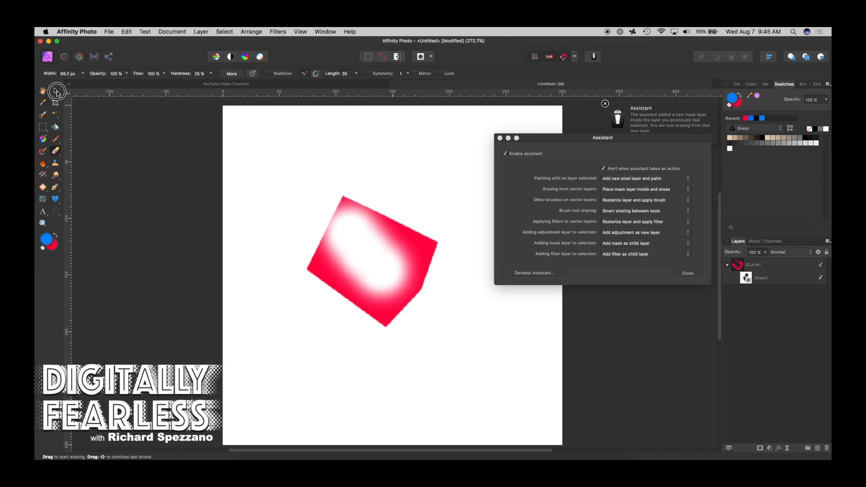
pyautogui.click(54, 91)
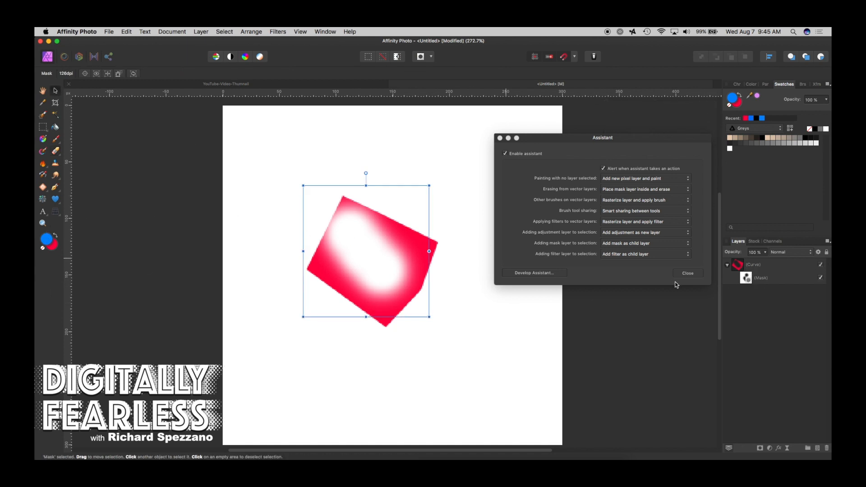
# Drag the red shape's top-left corner node to a new position and show the mask again.
pyautogui.click(752, 264)
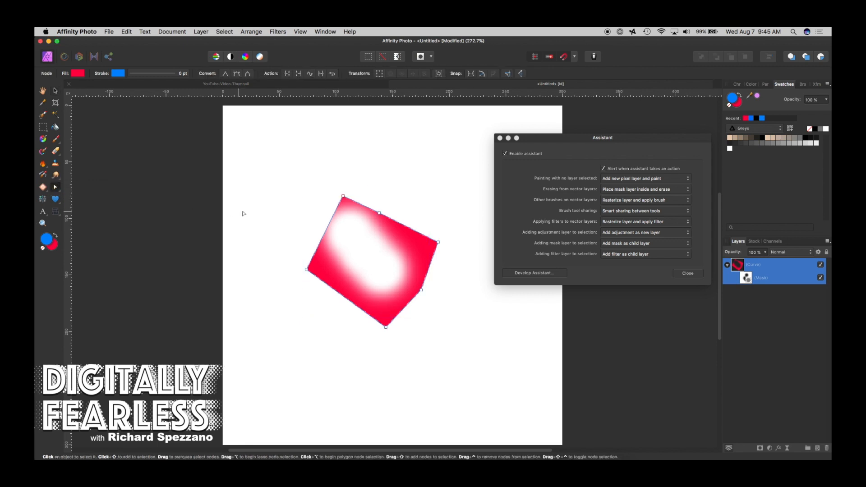
pyautogui.moveTo(342, 197); pyautogui.dragTo(303, 179)
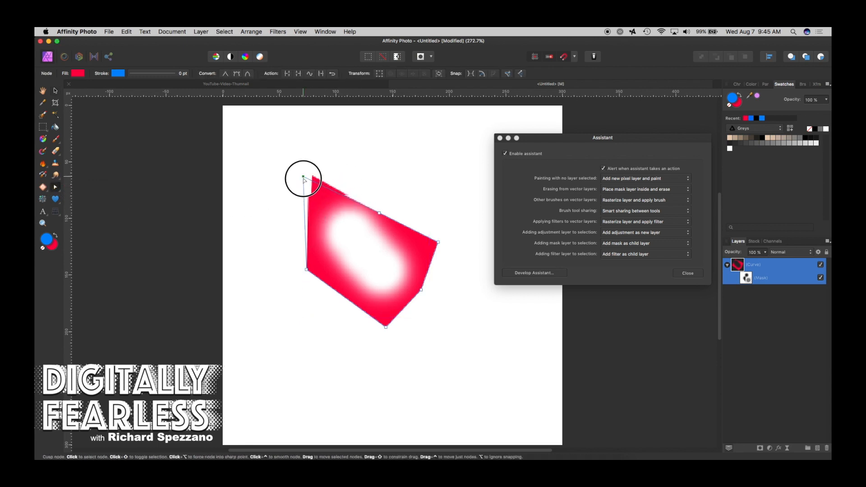
pyautogui.moveTo(303, 178); pyautogui.dragTo(326, 186)
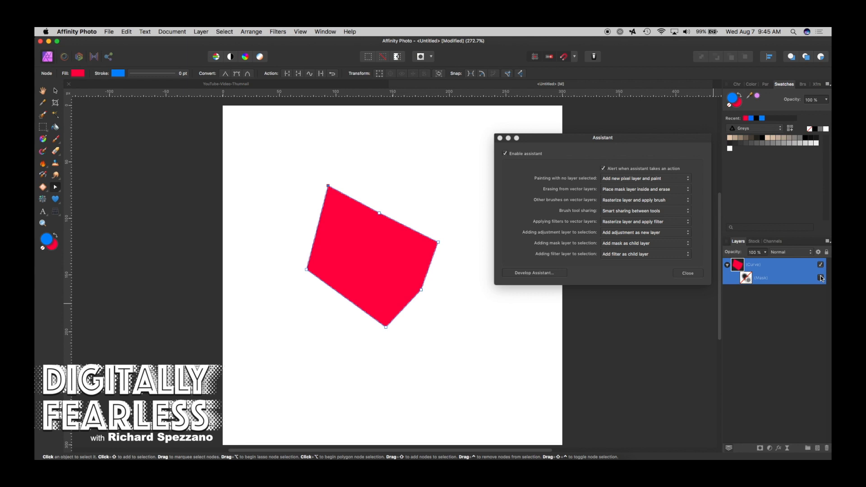
pyautogui.click(821, 276)
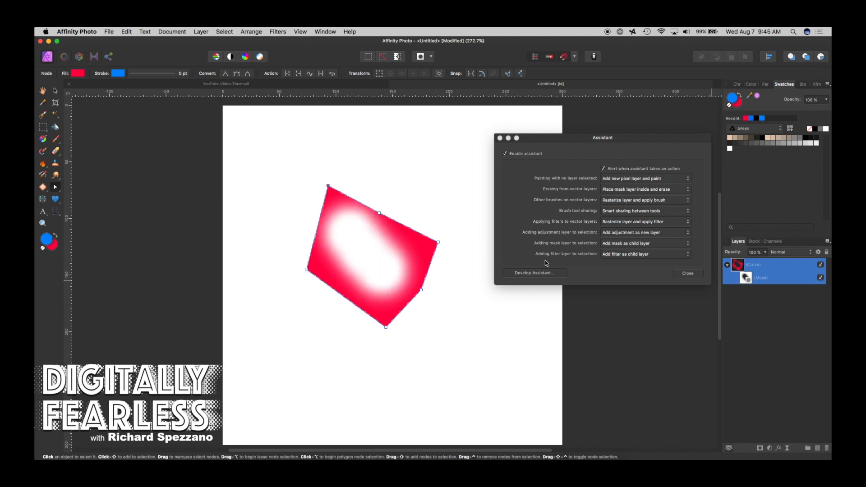
# Remove the mask, test the Color Replacement Brush, then restore Rasterize layer and apply brush.
pyautogui.click(751, 263)
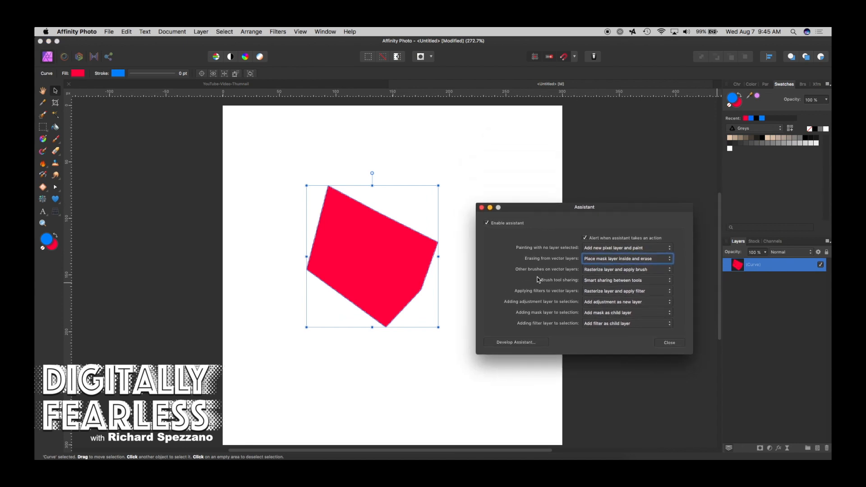
pyautogui.moveTo(562, 279)
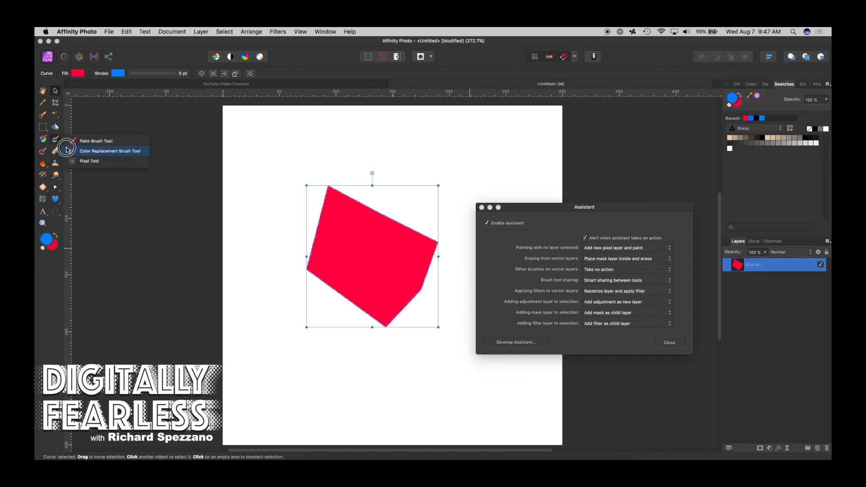
pyautogui.click(110, 151)
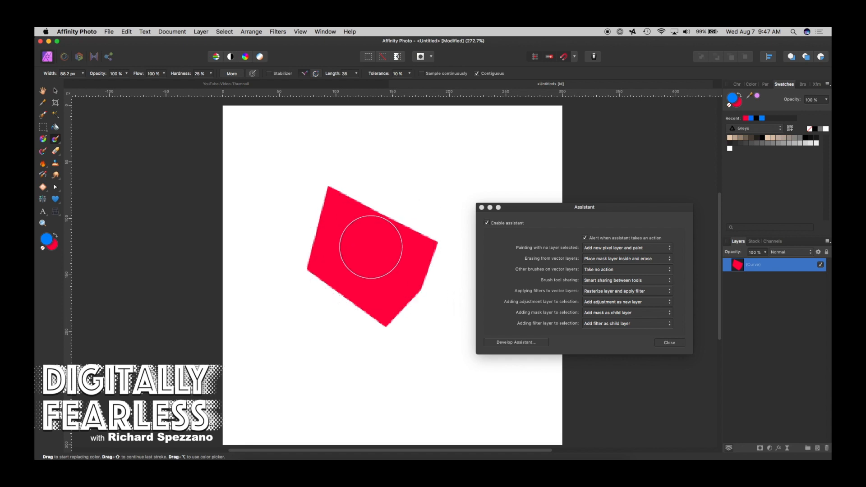
pyautogui.click(55, 91)
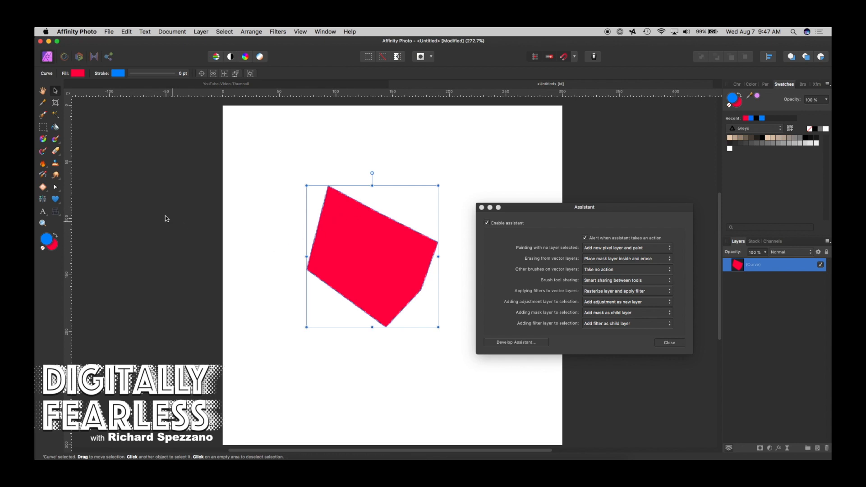
pyautogui.moveTo(561, 275)
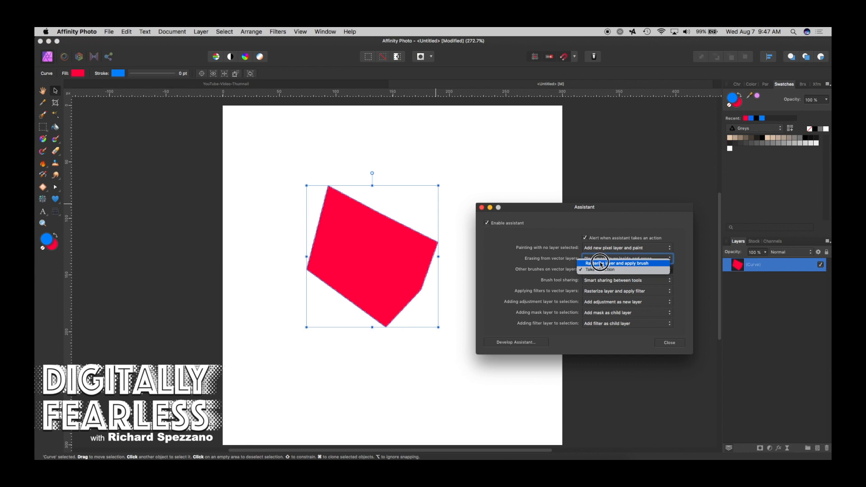
pyautogui.click(625, 258)
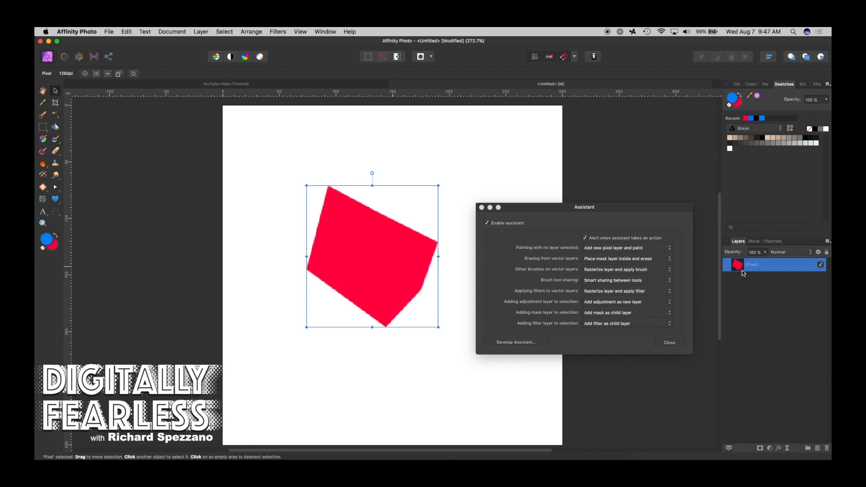
pyautogui.click(756, 265)
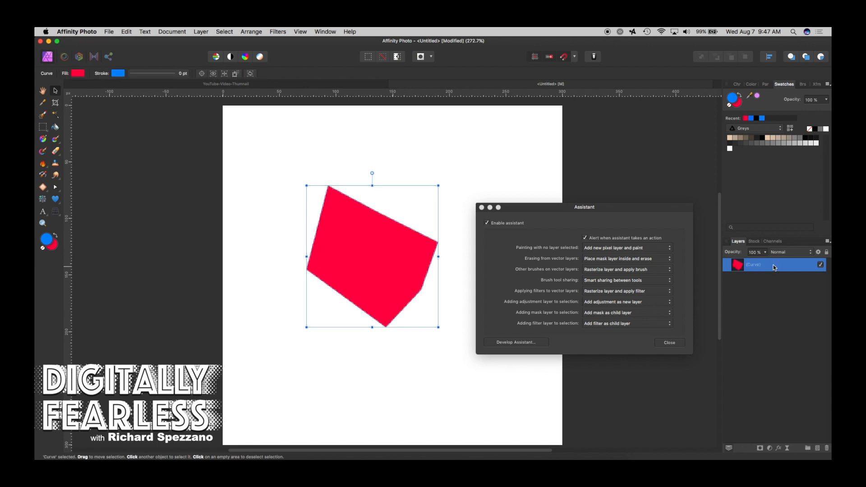
pyautogui.moveTo(558, 288)
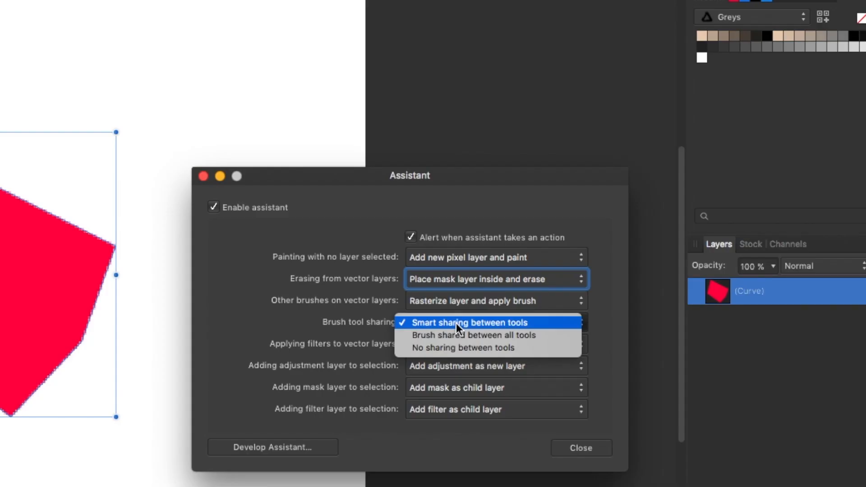
# Paint blue strokes with the Paint Brush and Color Replacement Brush, keeping Smart sharing between tools.
pyautogui.click(469, 322)
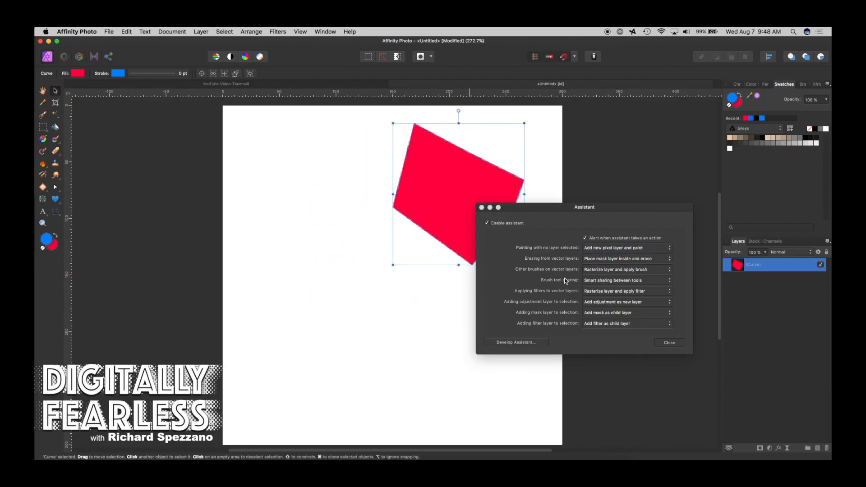
pyautogui.moveTo(637, 252)
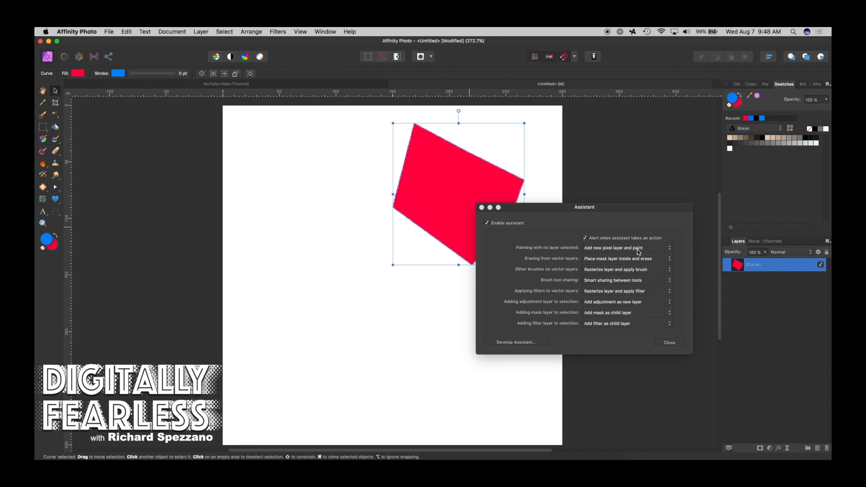
pyautogui.moveTo(58, 145)
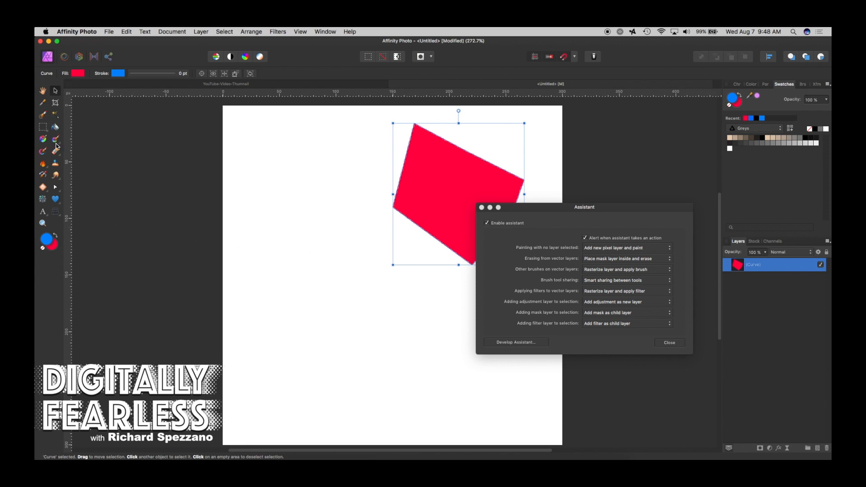
pyautogui.click(55, 139)
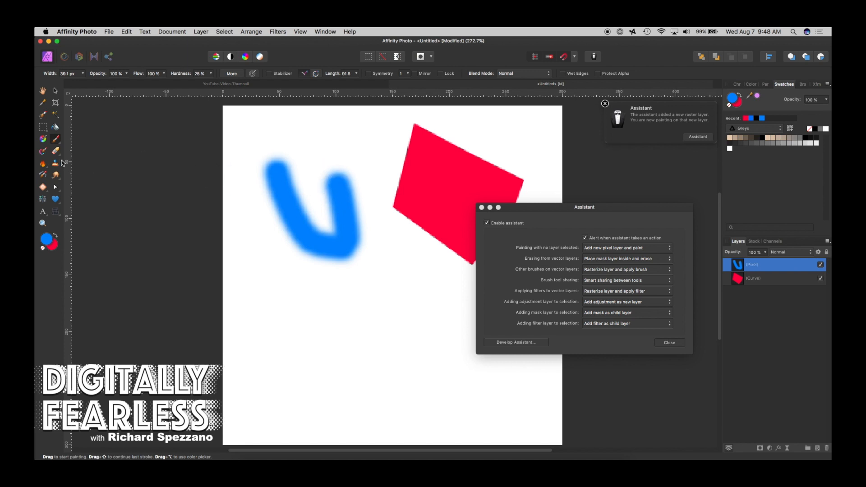
pyautogui.click(55, 138)
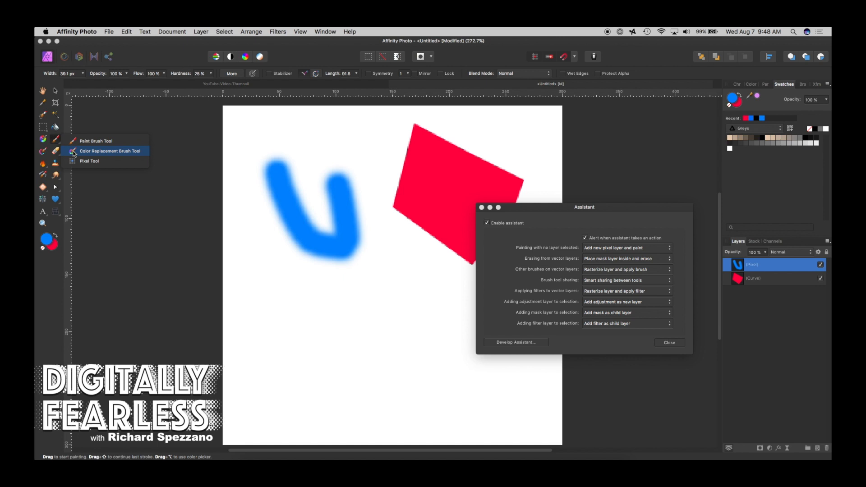
pyautogui.click(110, 150)
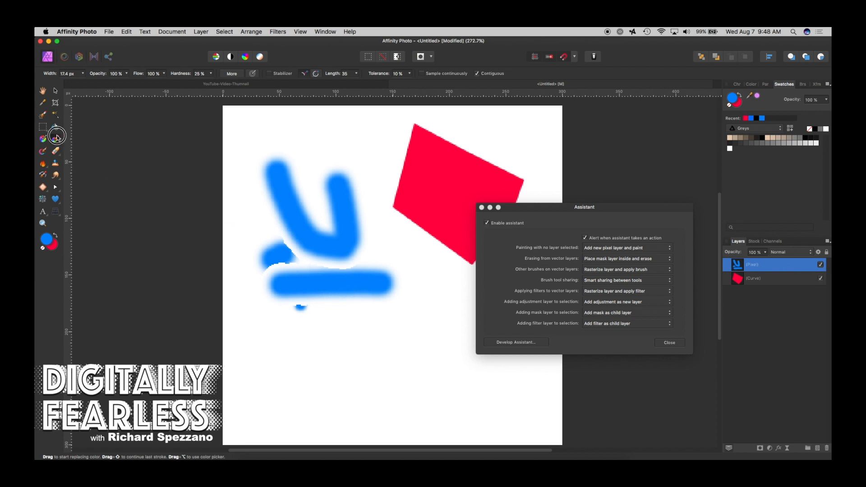
pyautogui.click(56, 136)
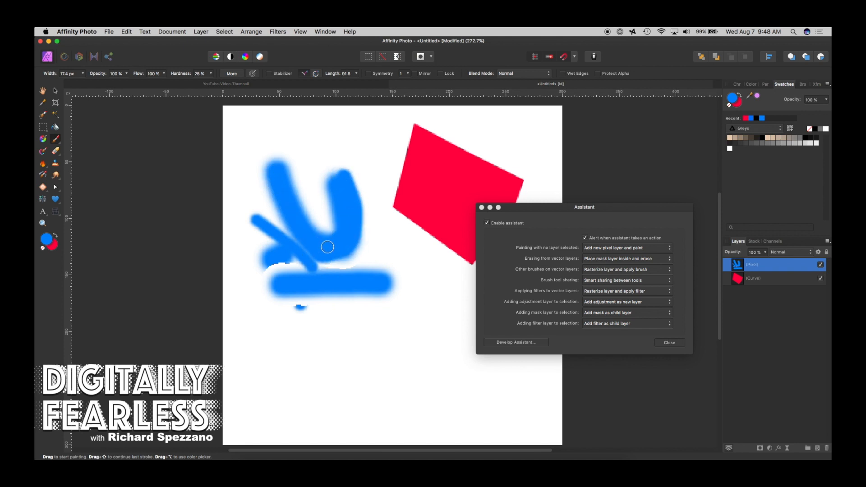
pyautogui.moveTo(580, 292)
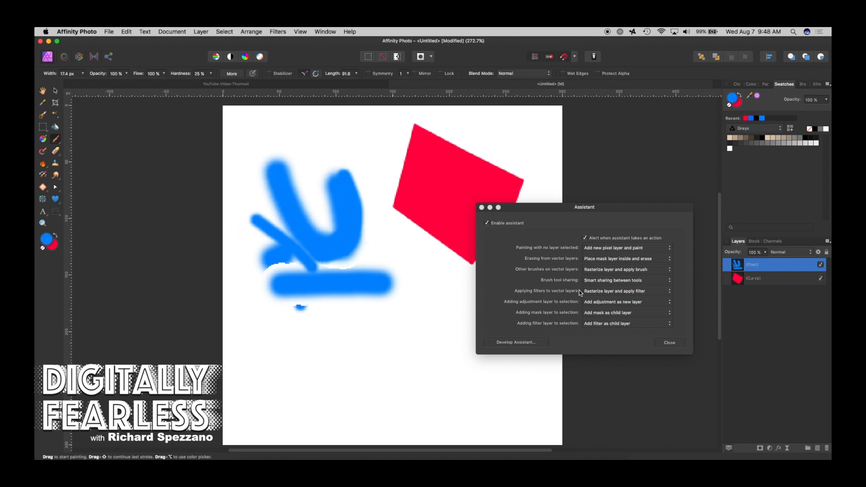
pyautogui.moveTo(602, 285)
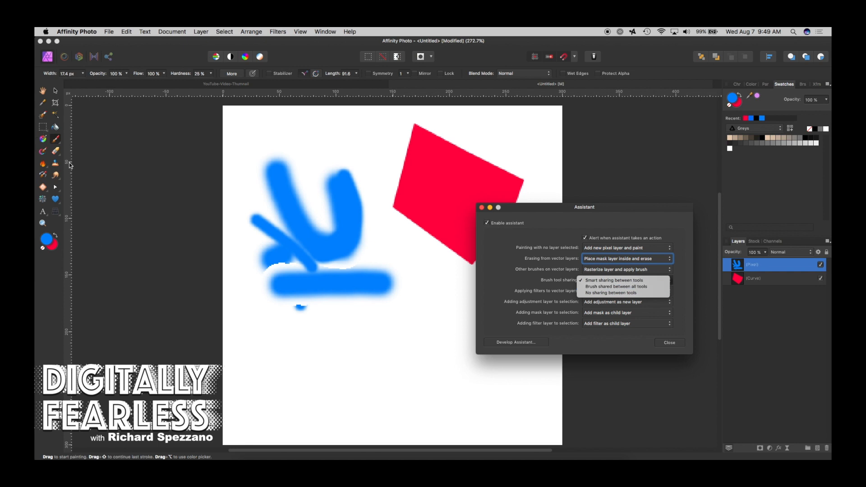
pyautogui.moveTo(579, 274)
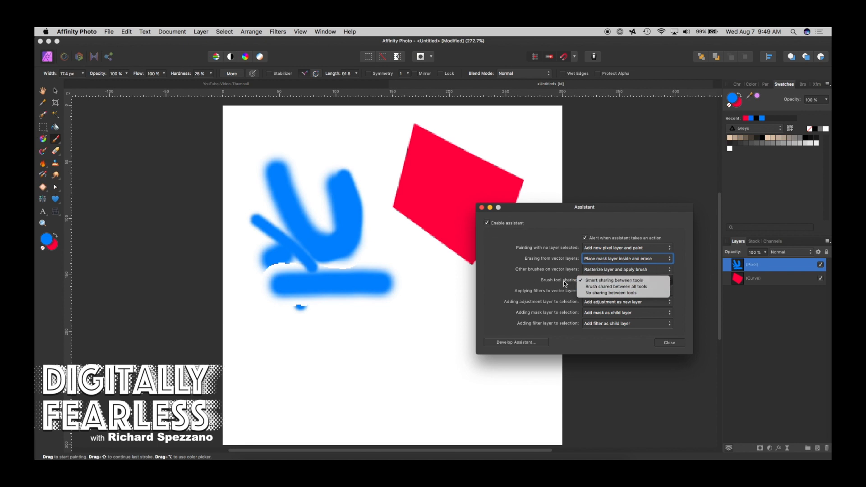
pyautogui.moveTo(564, 283)
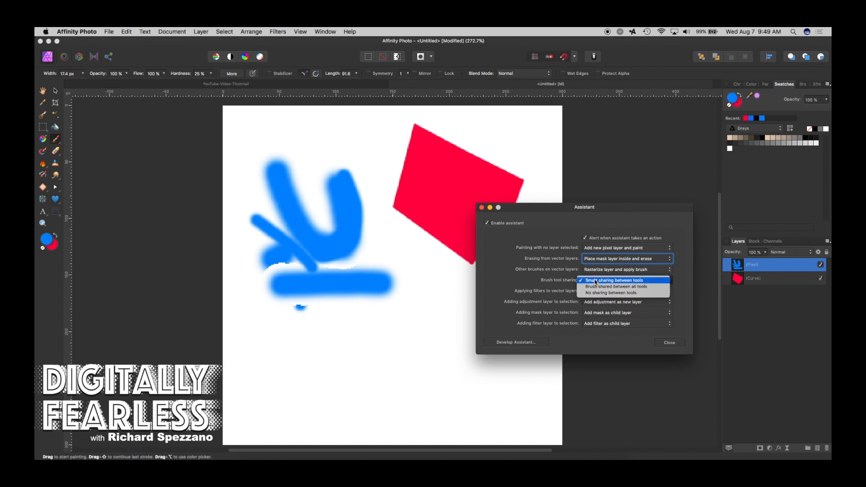
pyautogui.click(614, 280)
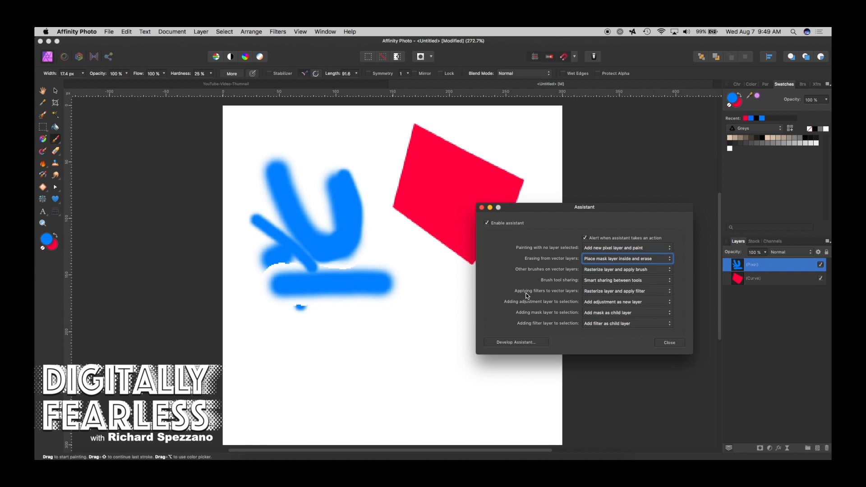
pyautogui.moveTo(594, 294)
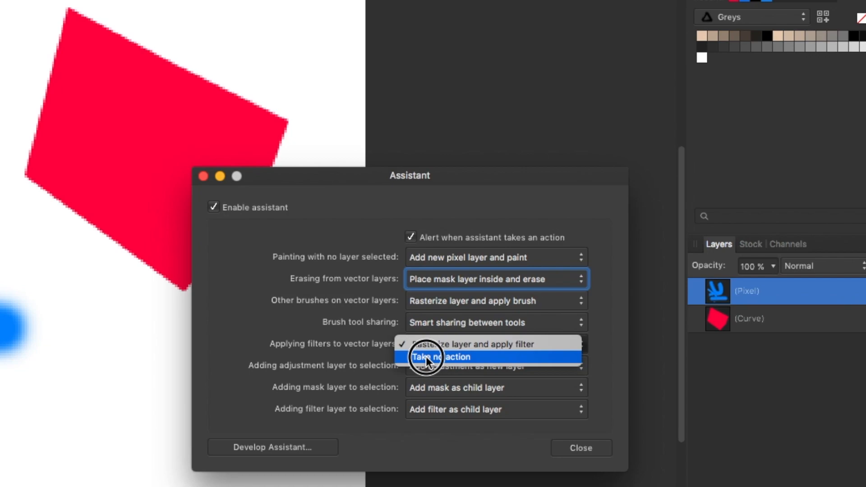
# Browse the Filters menu and set filters on vector layers to Rasterize layer and apply filter.
pyautogui.click(440, 356)
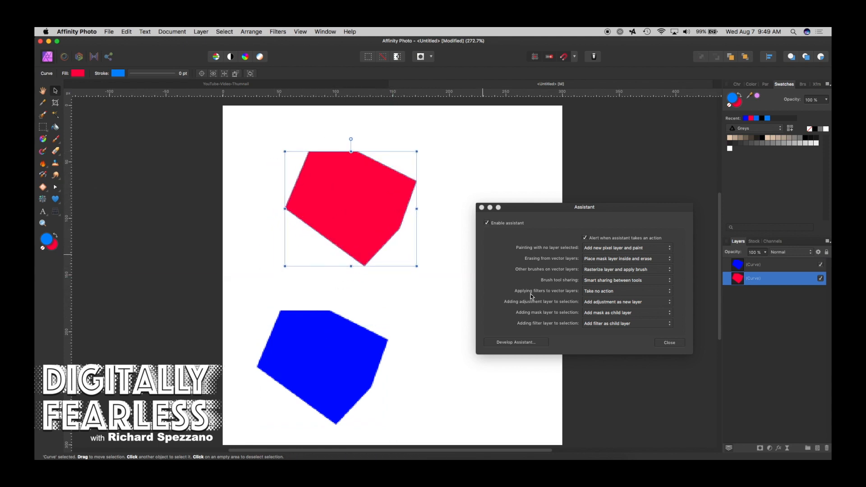
pyautogui.moveTo(596, 296)
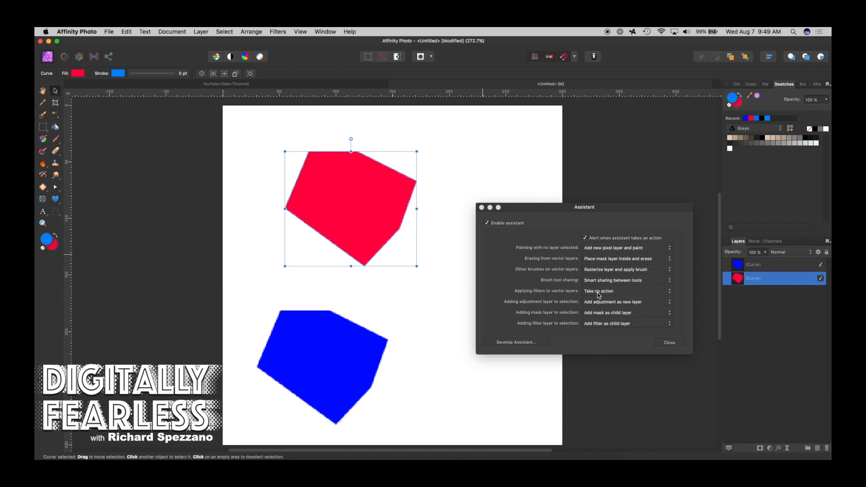
pyautogui.moveTo(278, 30)
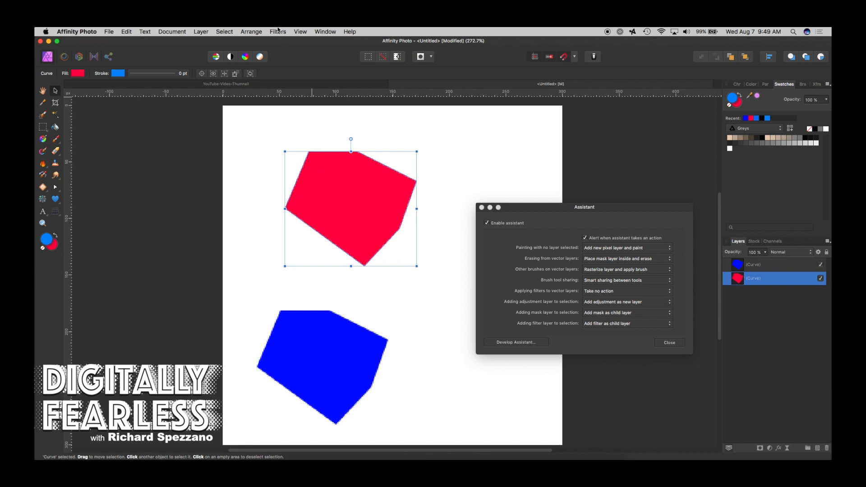
pyautogui.click(277, 31)
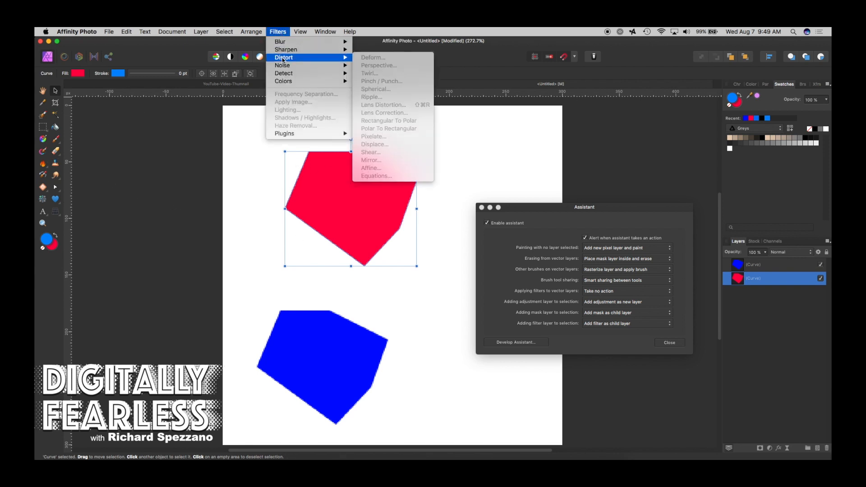
pyautogui.moveTo(283, 82)
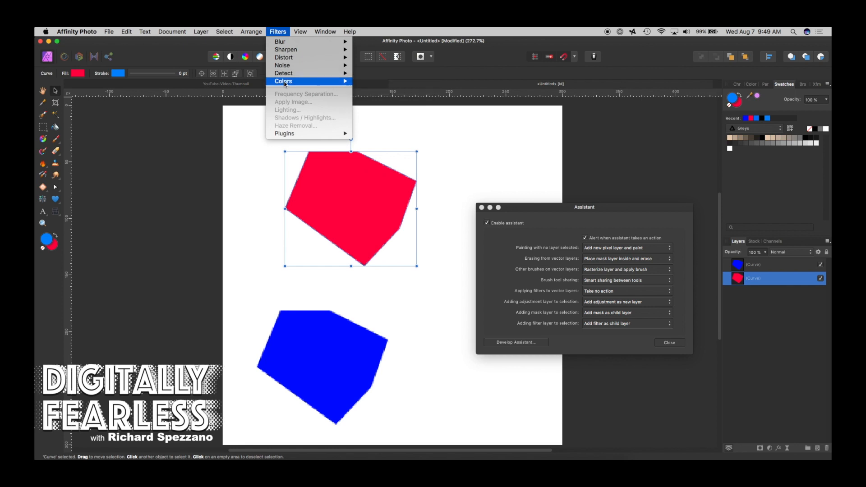
pyautogui.click(283, 81)
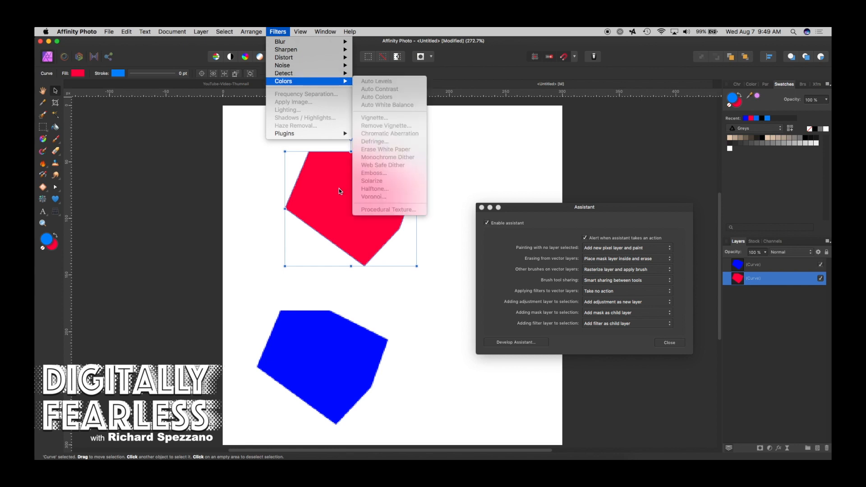
pyautogui.moveTo(231, 189)
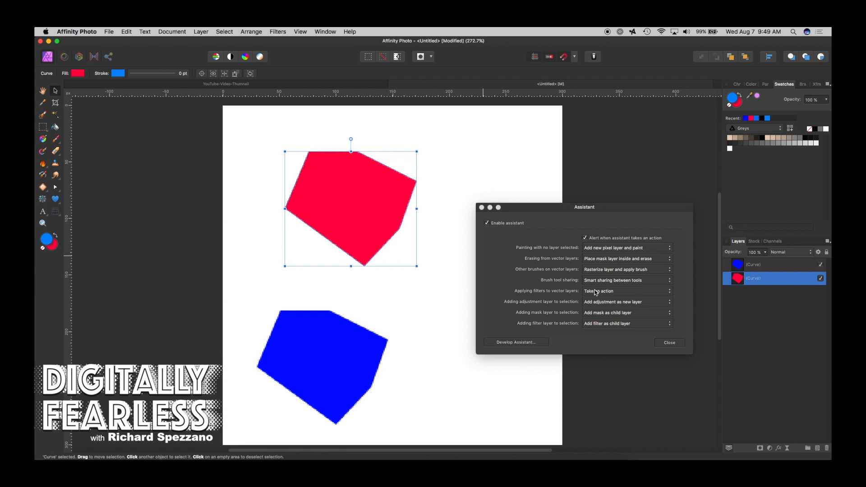
pyautogui.click(627, 291)
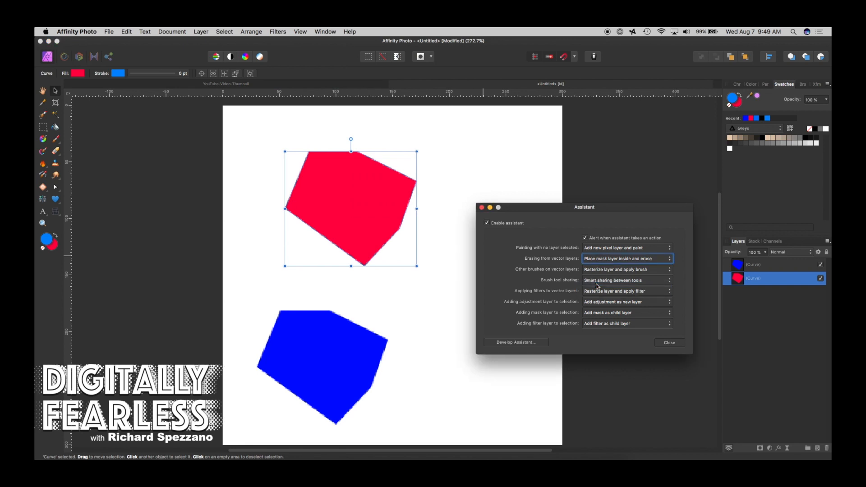
pyautogui.click(278, 32)
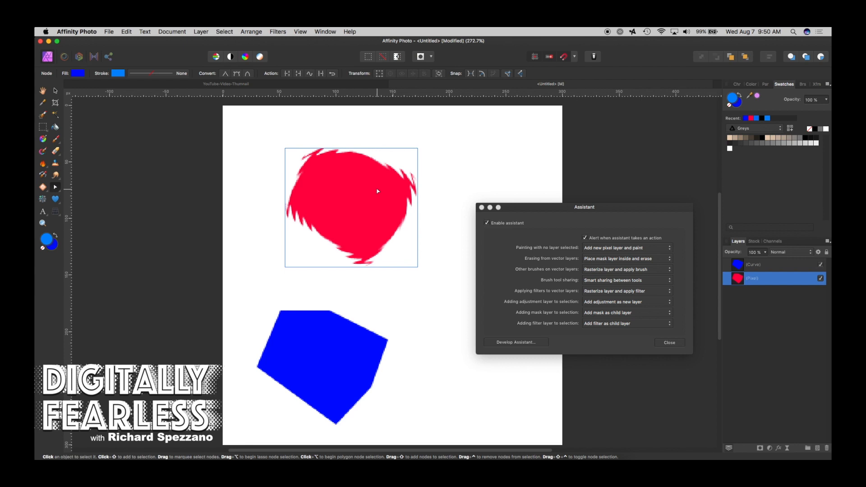
pyautogui.moveTo(386, 260)
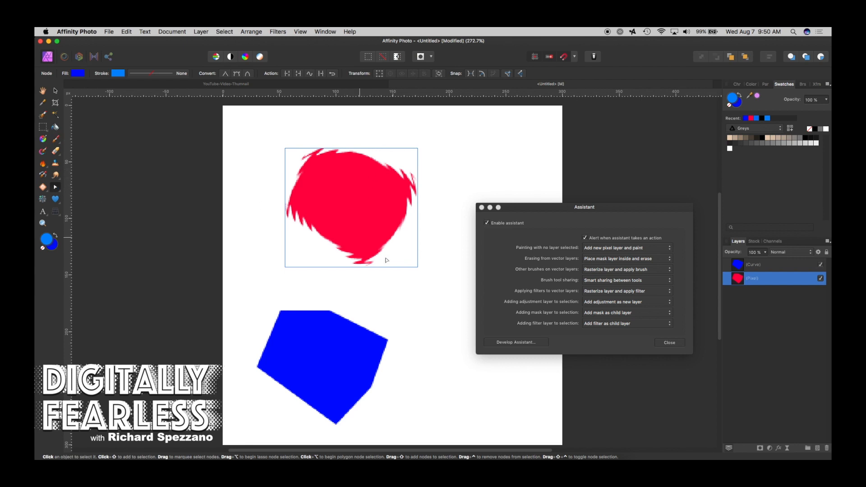
pyautogui.moveTo(73, 189)
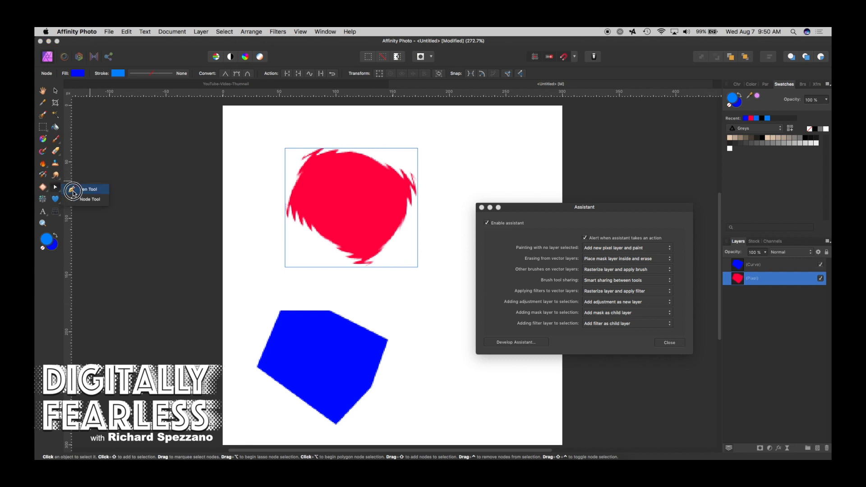
# Switch to the Pen Tool and toggle alerts for when the Assistant takes action.
pyautogui.click(89, 189)
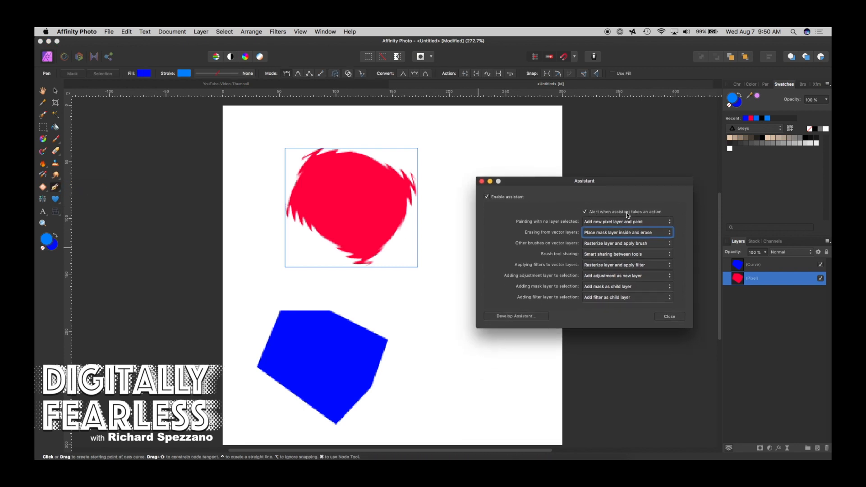
pyautogui.moveTo(587, 221)
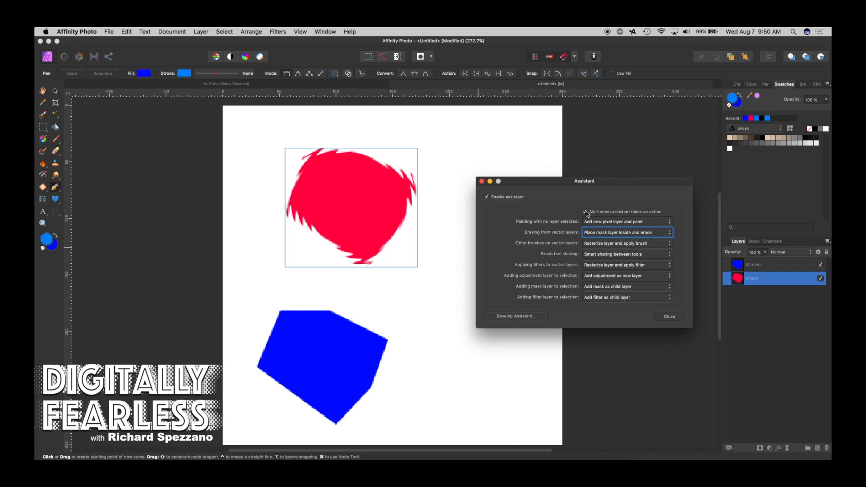
pyautogui.click(585, 211)
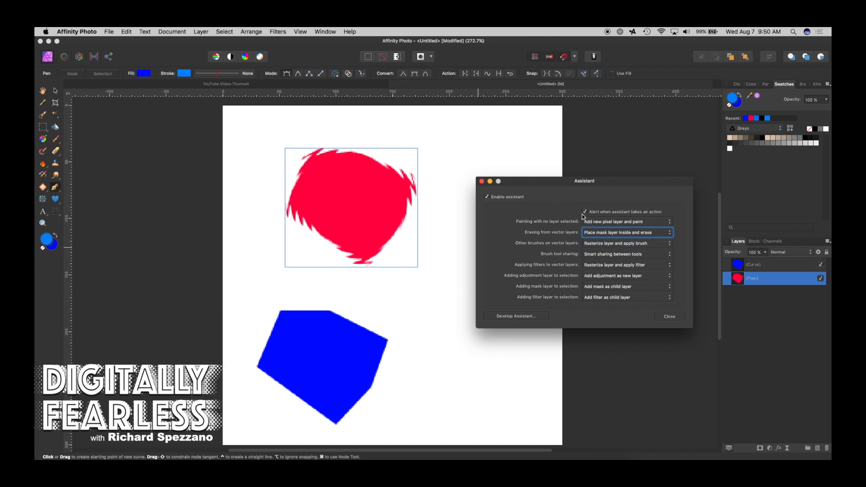
pyautogui.moveTo(580, 216)
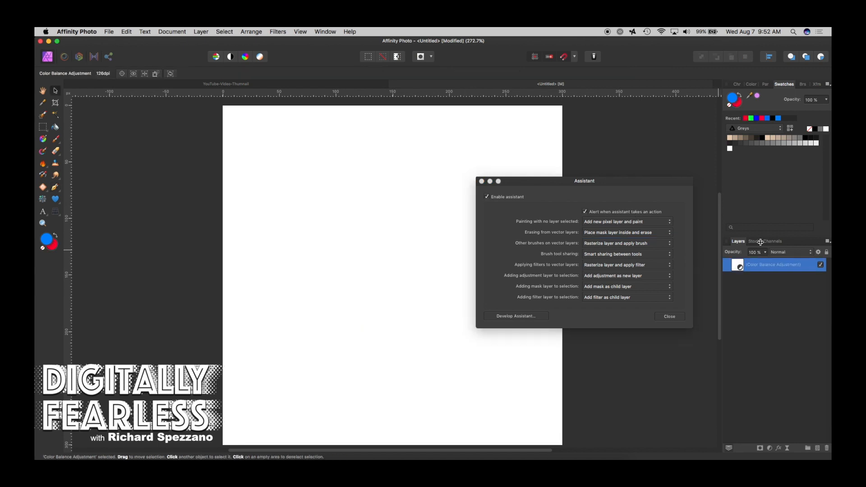
# Search Pixabay stock for 'scene', place the dancers and silhouette photos, then open the silhouette layer's options.
pyautogui.click(752, 241)
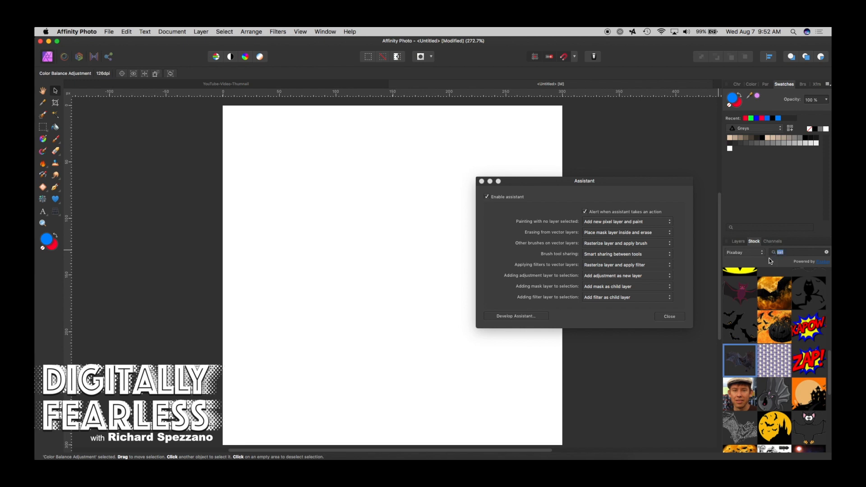
pyautogui.write('ace')
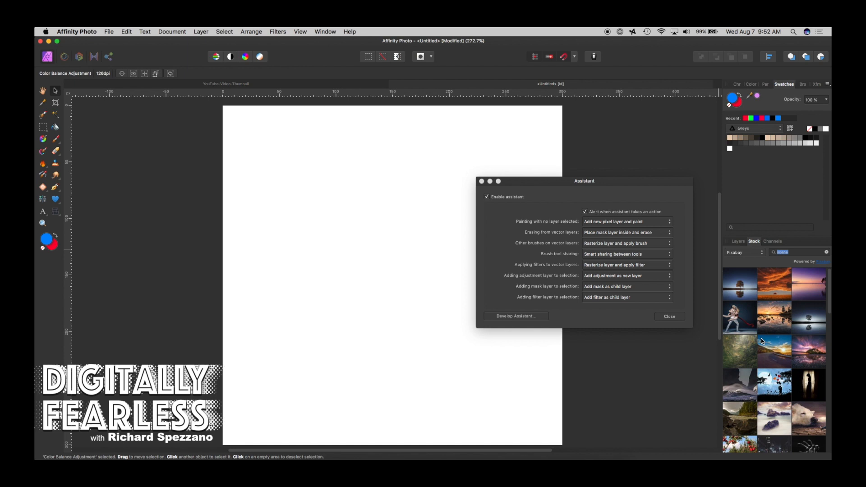
pyautogui.click(738, 318)
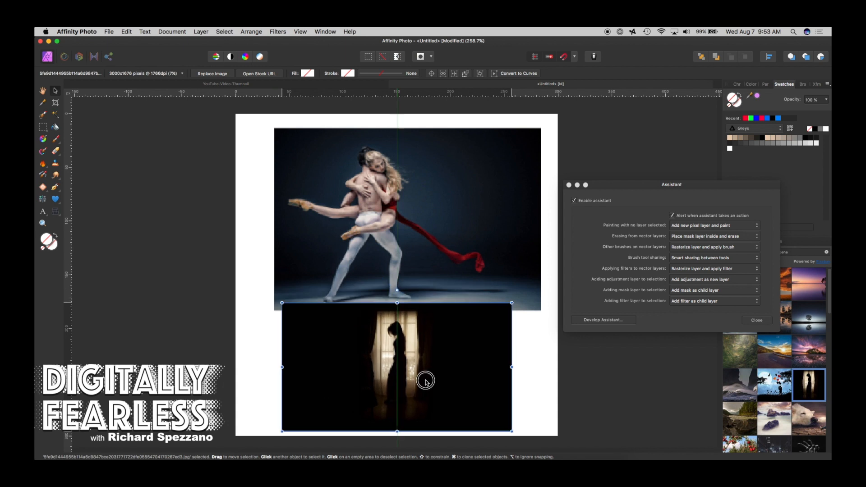
pyautogui.click(757, 319)
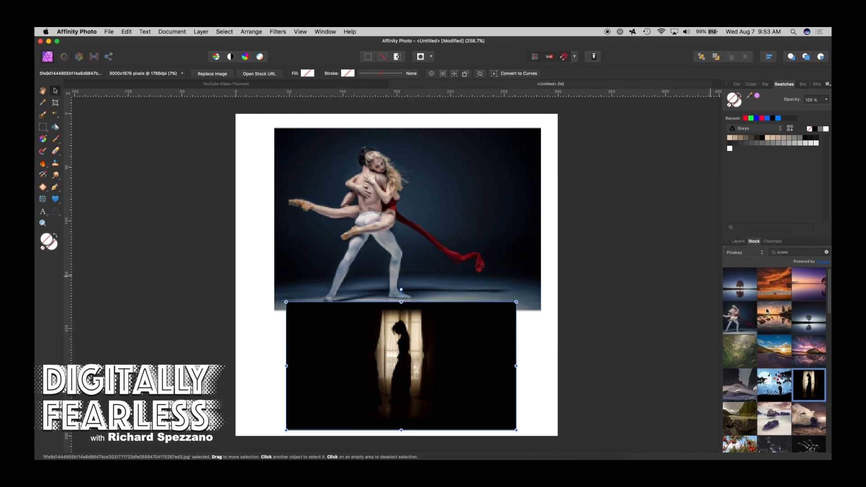
pyautogui.click(737, 240)
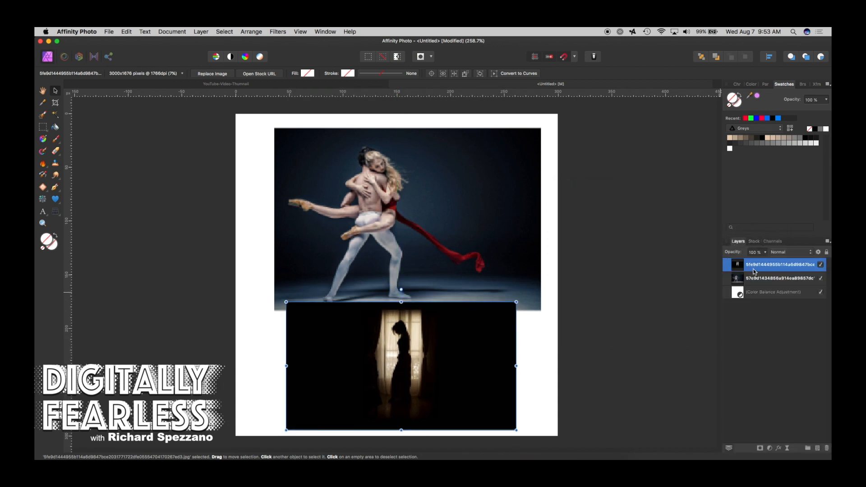
pyautogui.rightClick(772, 263)
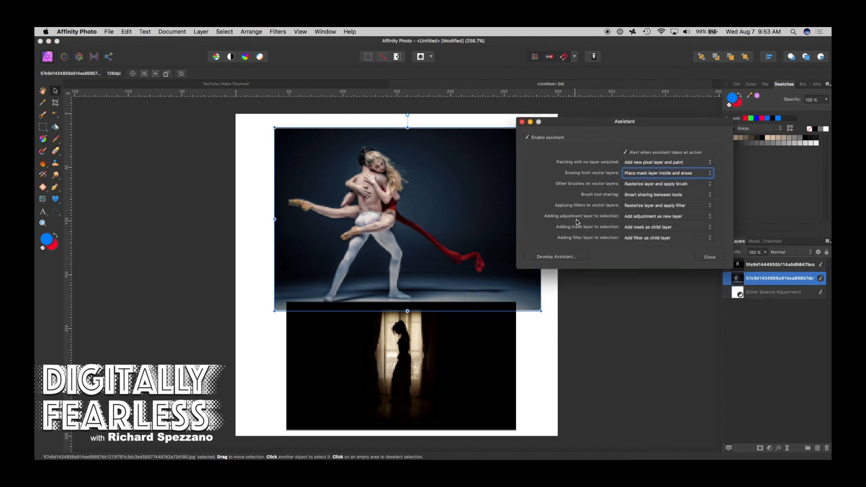
pyautogui.moveTo(635, 219)
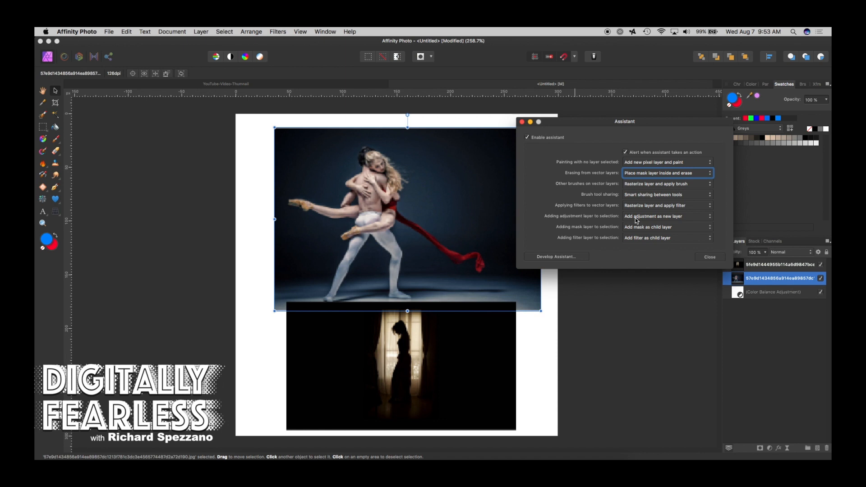
# Put the silhouette photo above the dancers and add an HSL adjustment to it.
pyautogui.click(779, 264)
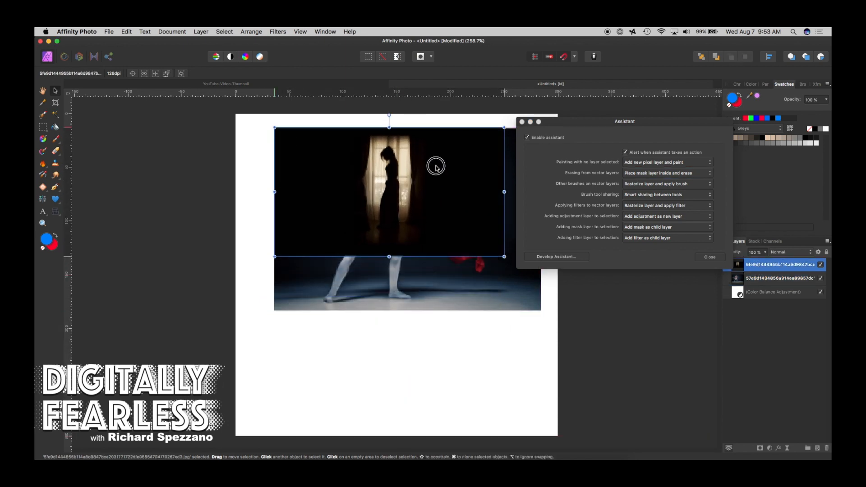
pyautogui.click(776, 277)
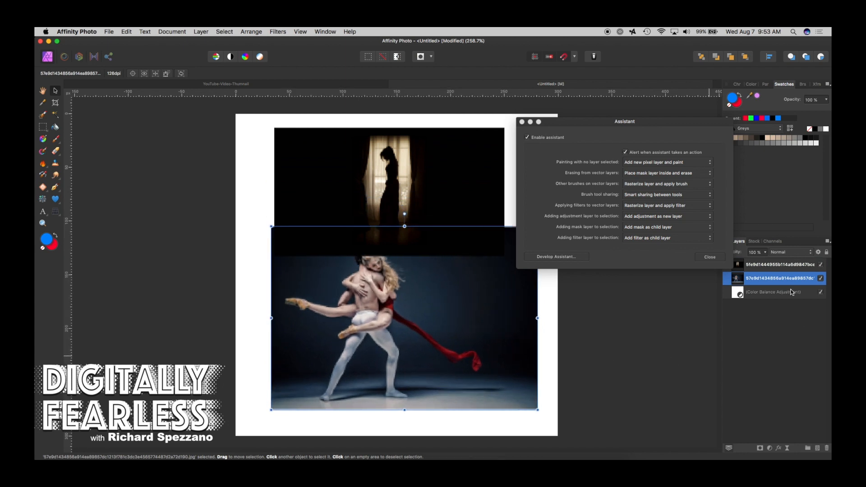
pyautogui.click(779, 264)
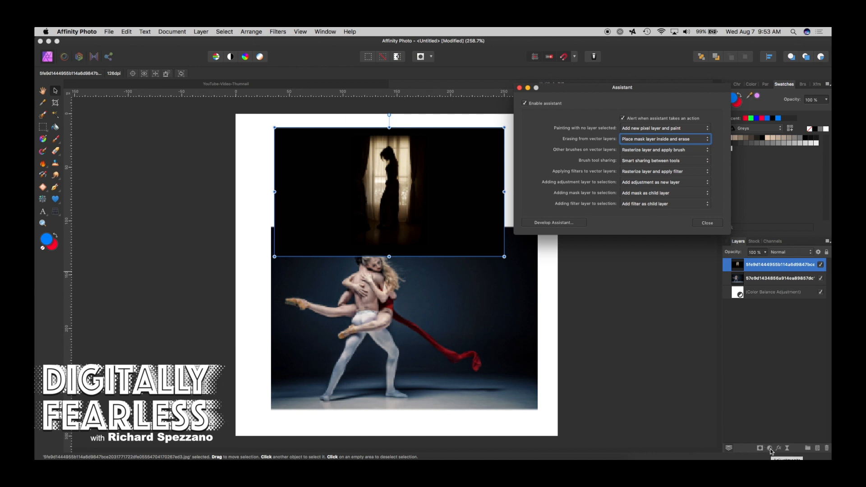
pyautogui.click(747, 447)
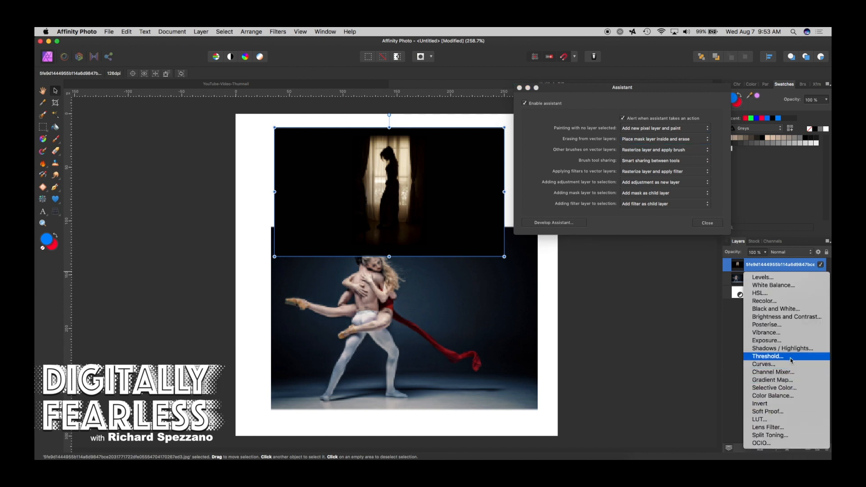
pyautogui.moveTo(786, 316)
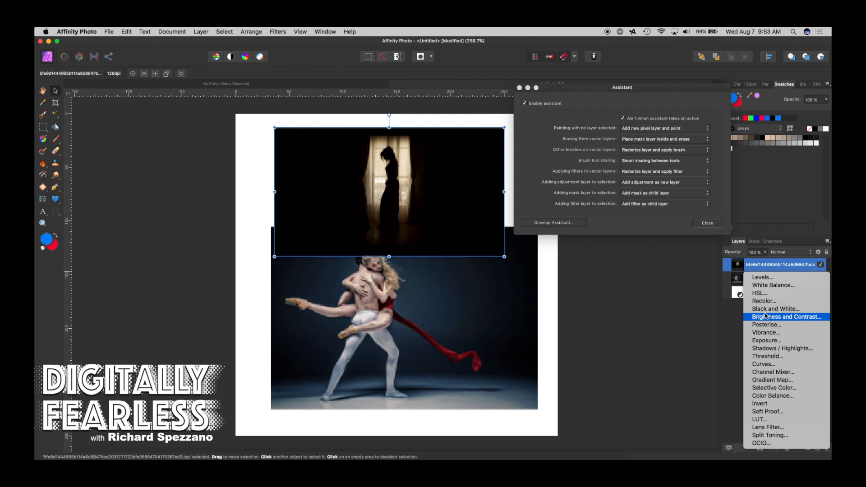
pyautogui.moveTo(759, 293)
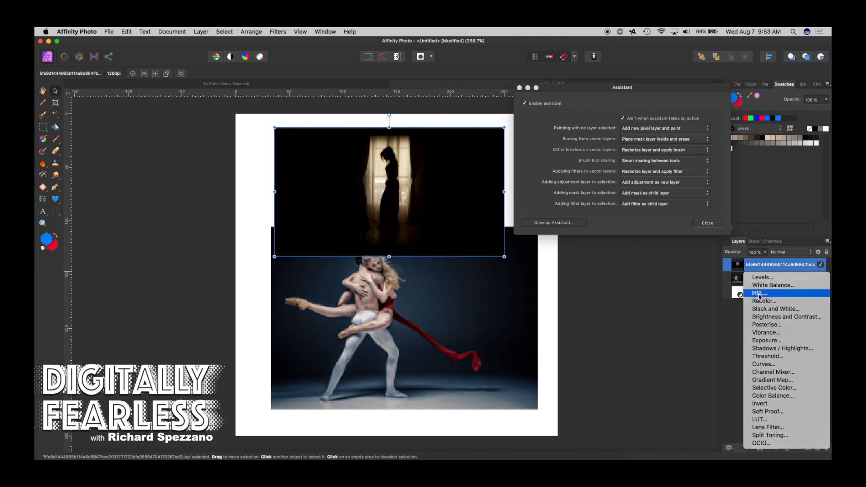
pyautogui.click(759, 293)
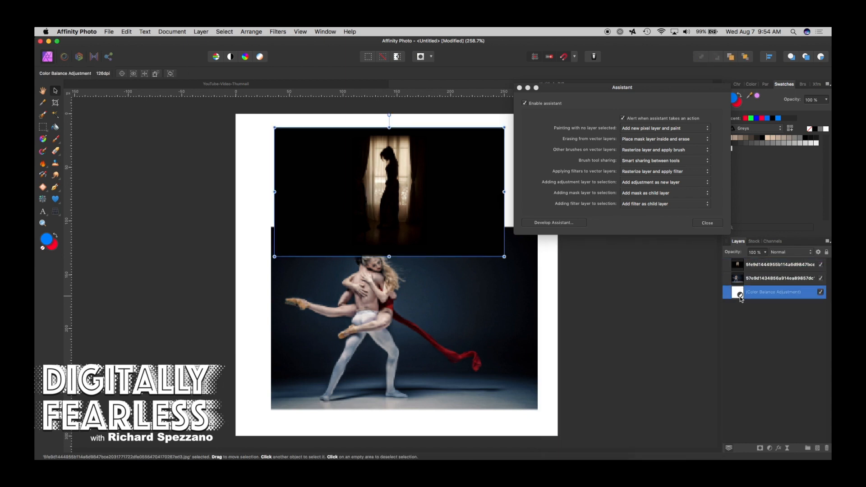
# Nest an HSL Shift adjustment under the silhouette photo with Hue Shift 18.6°.
pyautogui.click(779, 277)
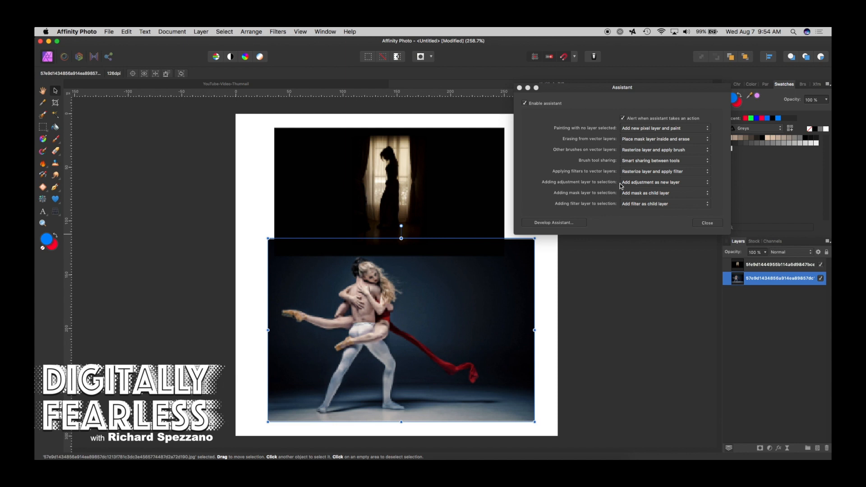
pyautogui.moveTo(651, 182)
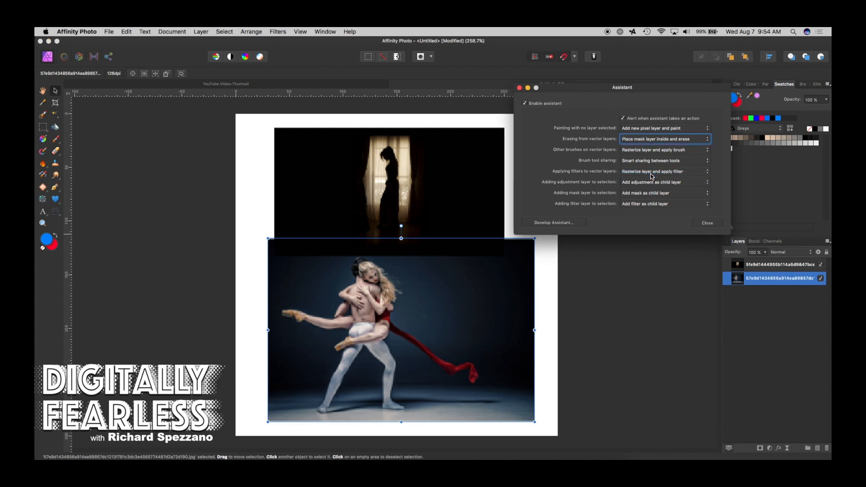
pyautogui.click(779, 264)
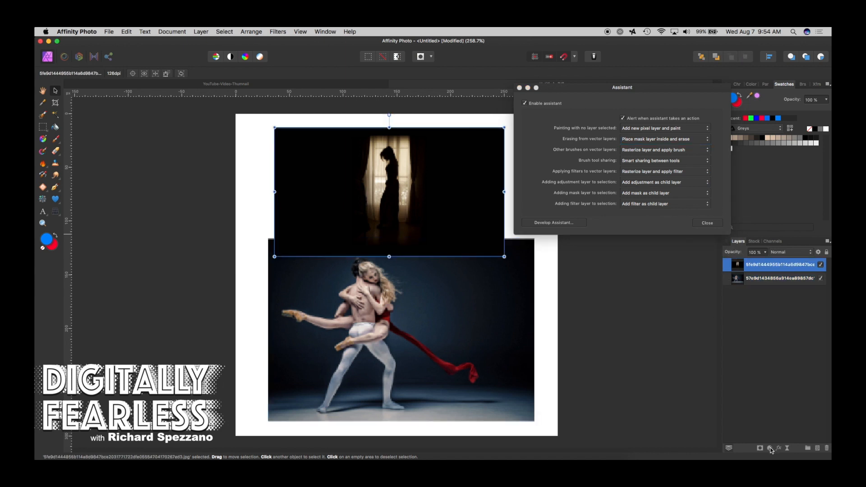
pyautogui.click(772, 447)
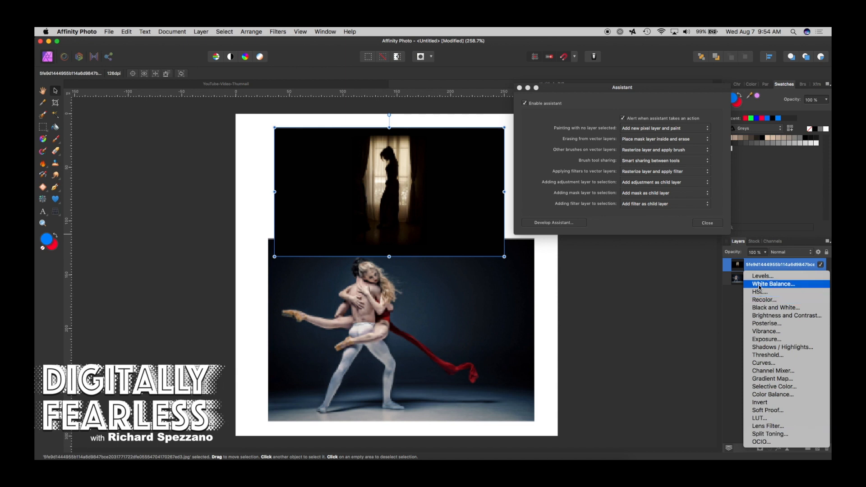
pyautogui.click(759, 292)
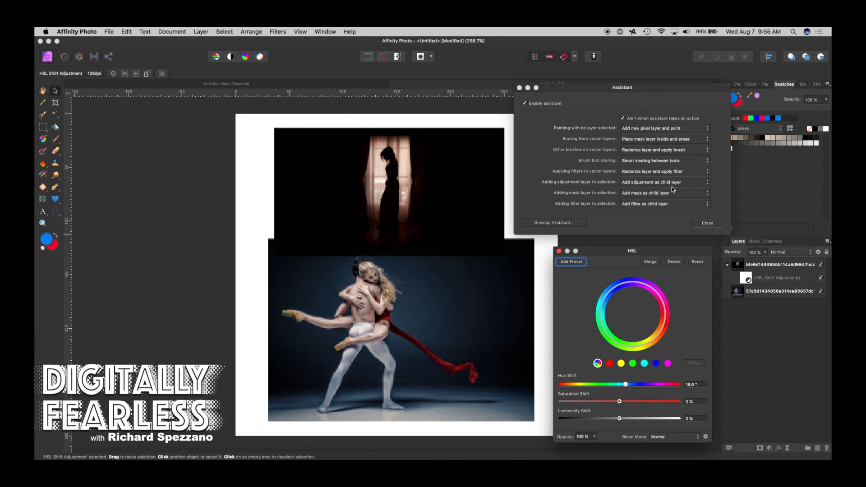
pyautogui.moveTo(703, 185)
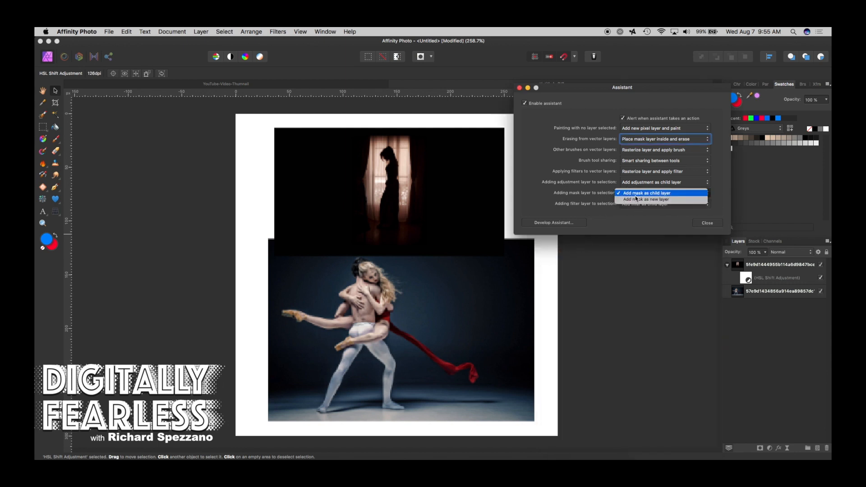
# Set Assistant to add masks as new layers and move the silhouette photo over the dancers.
pyautogui.click(647, 200)
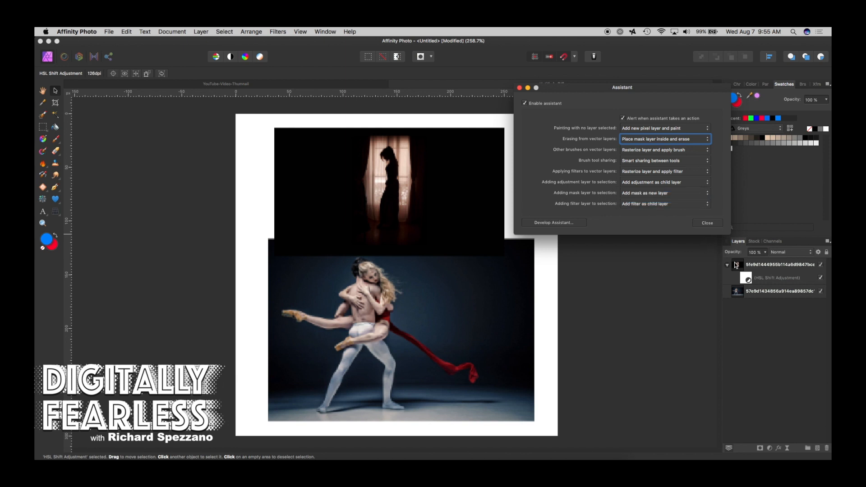
pyautogui.click(780, 265)
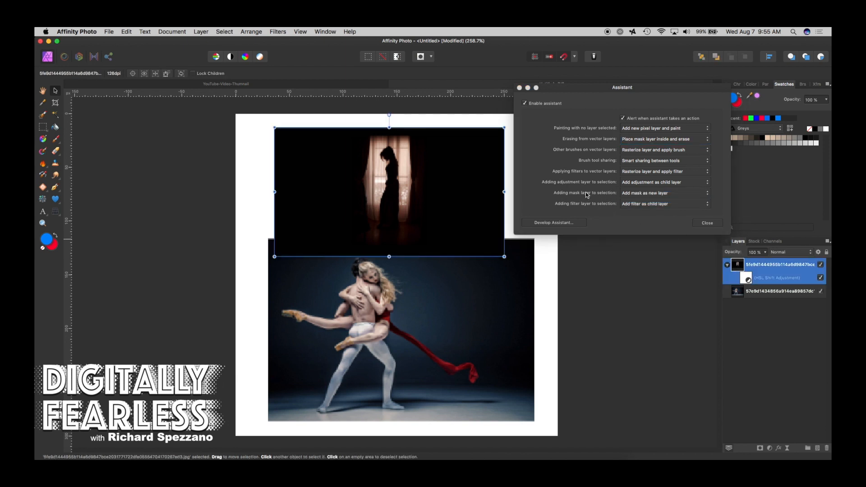
pyautogui.moveTo(757, 440)
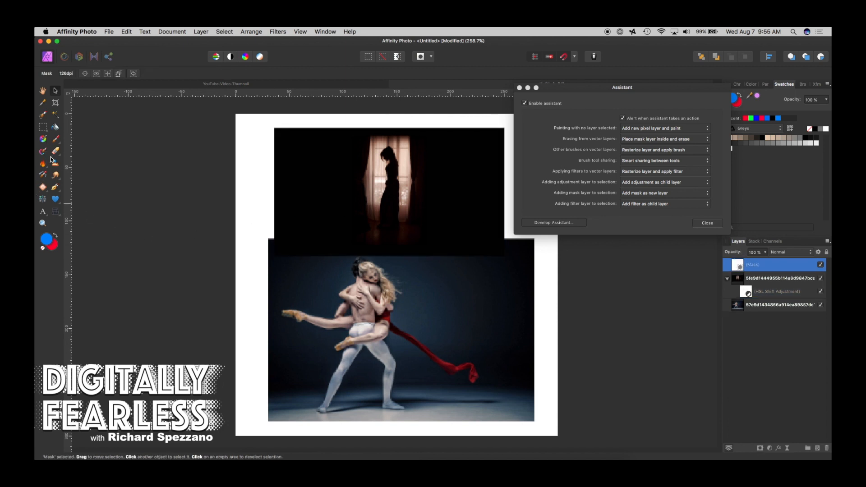
pyautogui.click(775, 278)
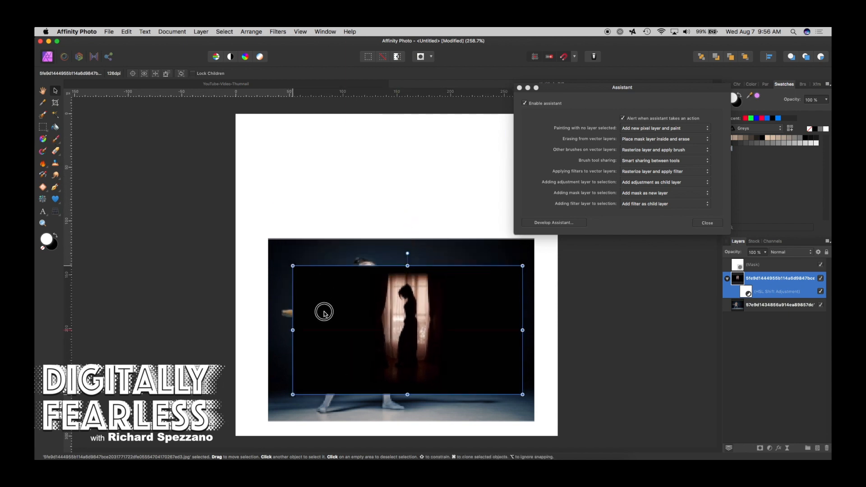
# Select the mask layer and paint a white stroke on the canvas.
pyautogui.click(43, 138)
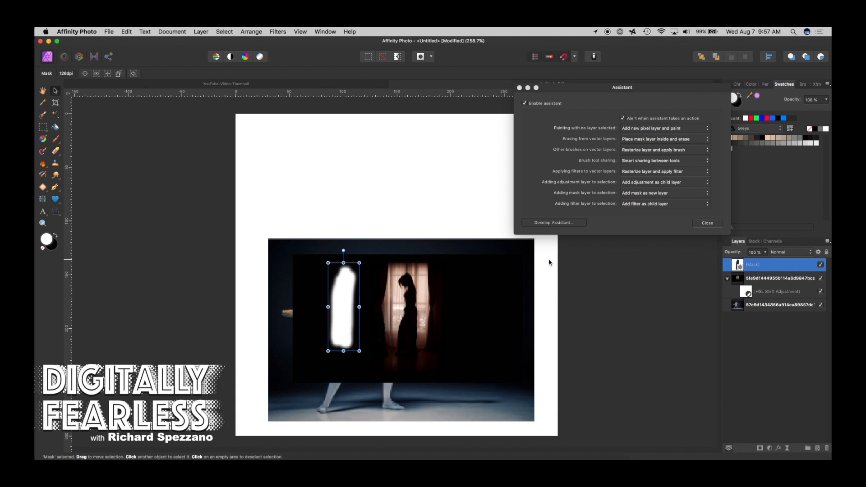
pyautogui.moveTo(498, 278)
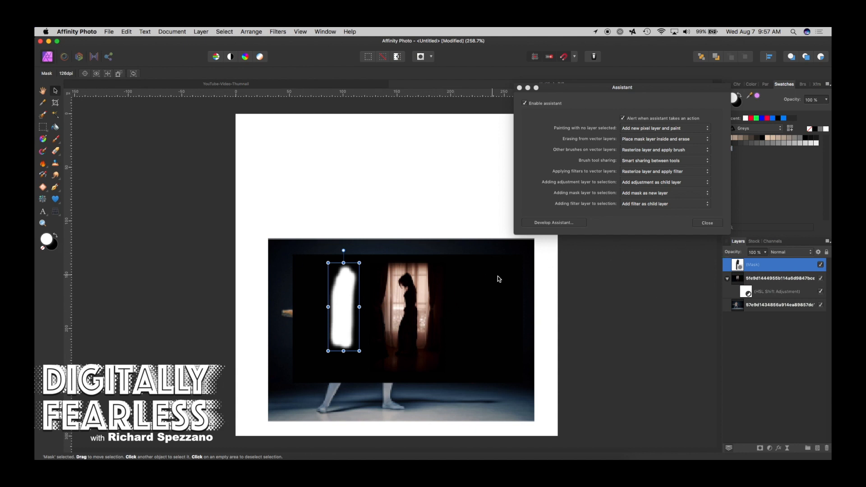
pyautogui.click(674, 280)
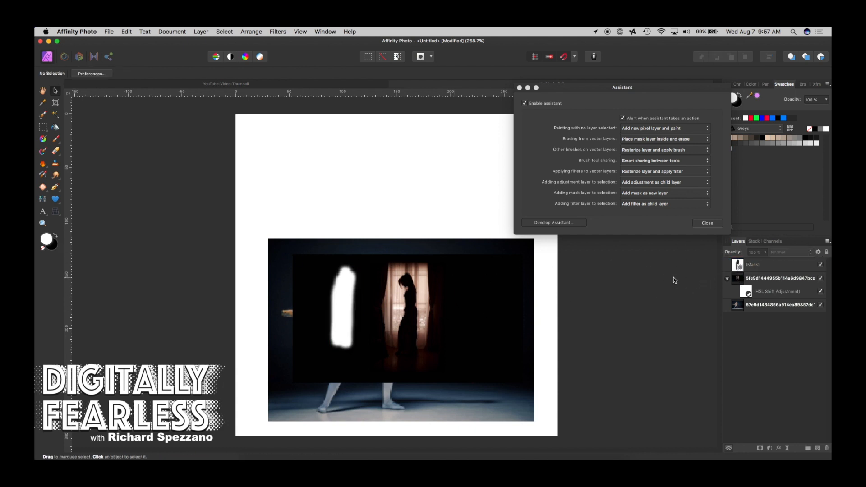
pyautogui.click(455, 307)
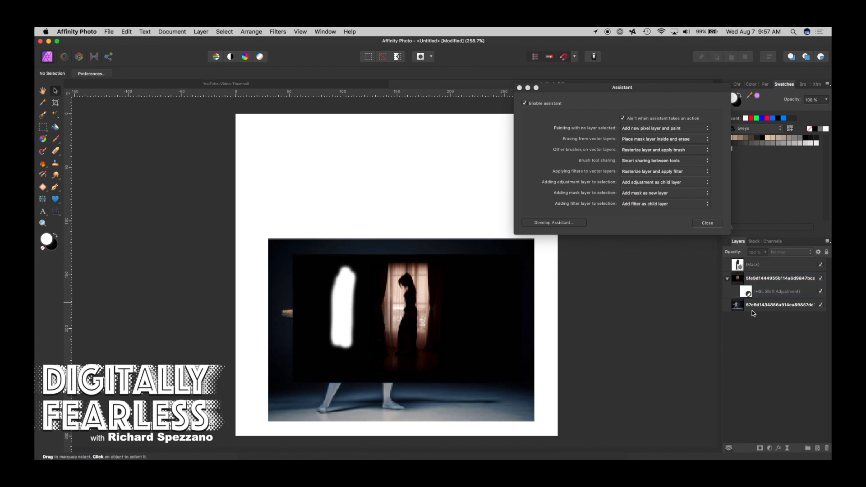
pyautogui.moveTo(302, 176)
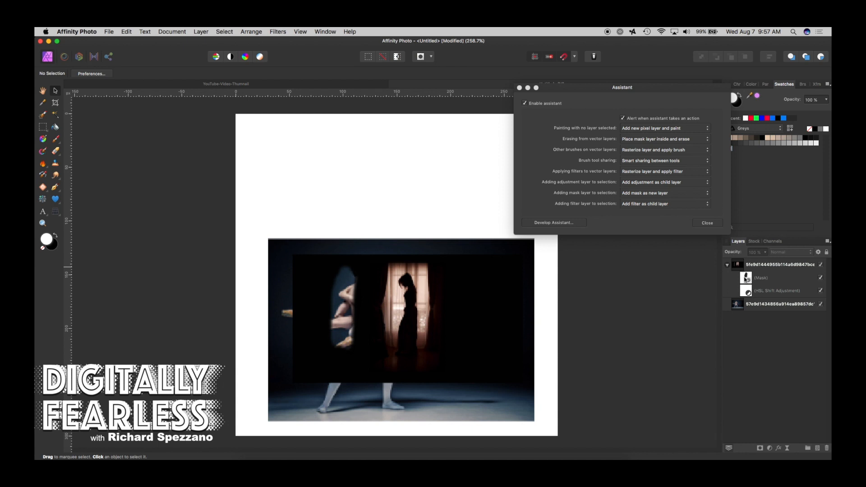
pyautogui.moveTo(723, 260)
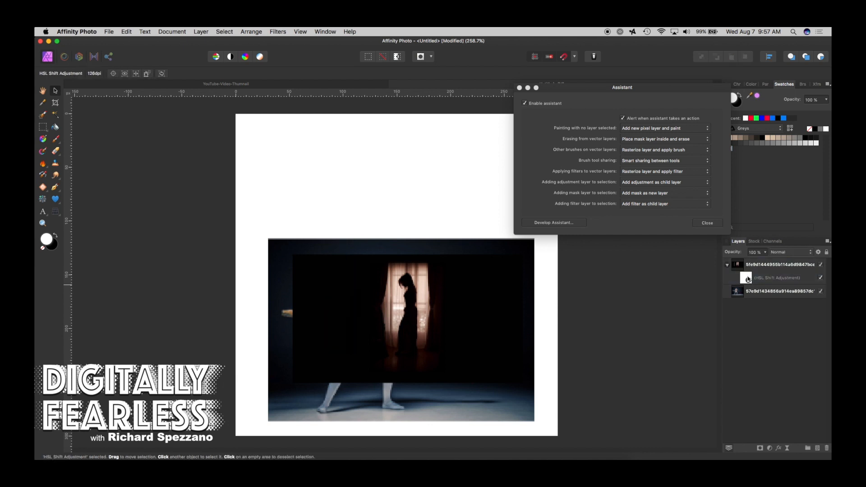
# Select the silhouette photo layer and add a new mask layer above the photos.
pyautogui.click(778, 264)
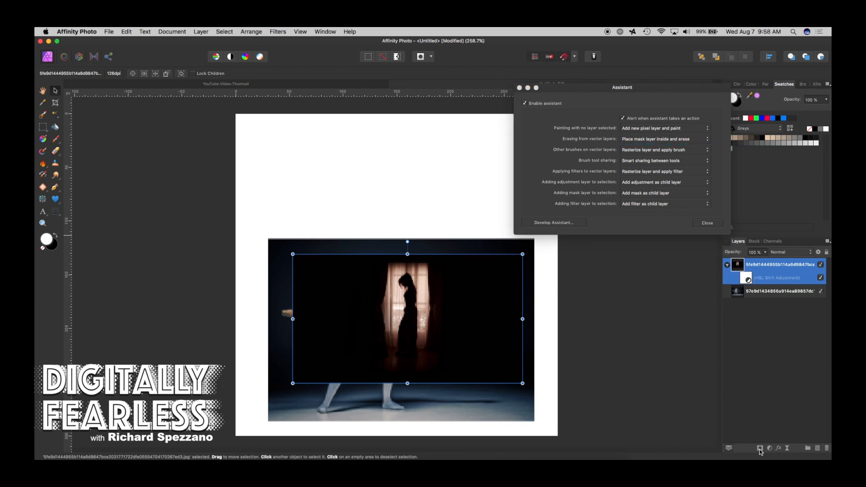
pyautogui.click(760, 290)
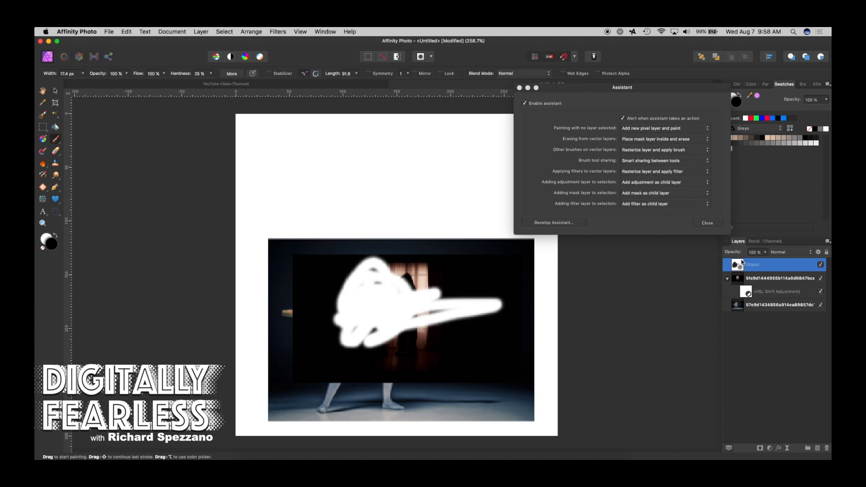
pyautogui.moveTo(609, 204)
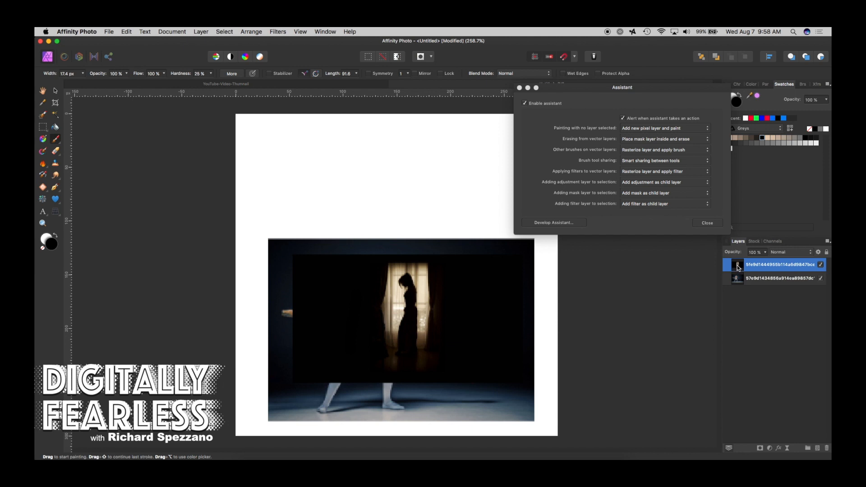
pyautogui.moveTo(666, 212)
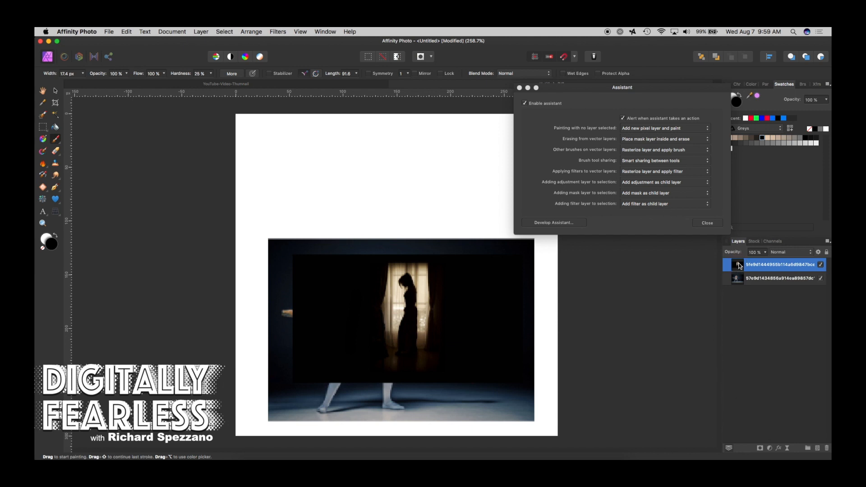
# Add a Distort > Twirl live filter under the silhouette photo, angle about 286°.
pyautogui.click(201, 32)
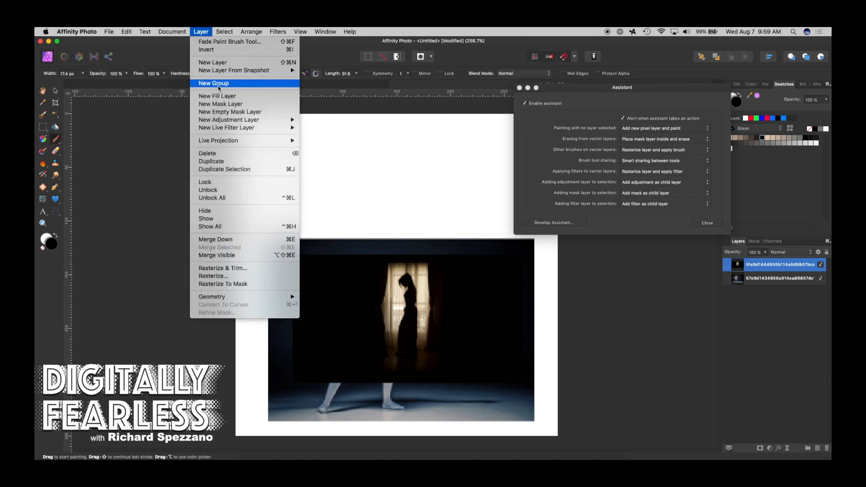
pyautogui.moveTo(227, 127)
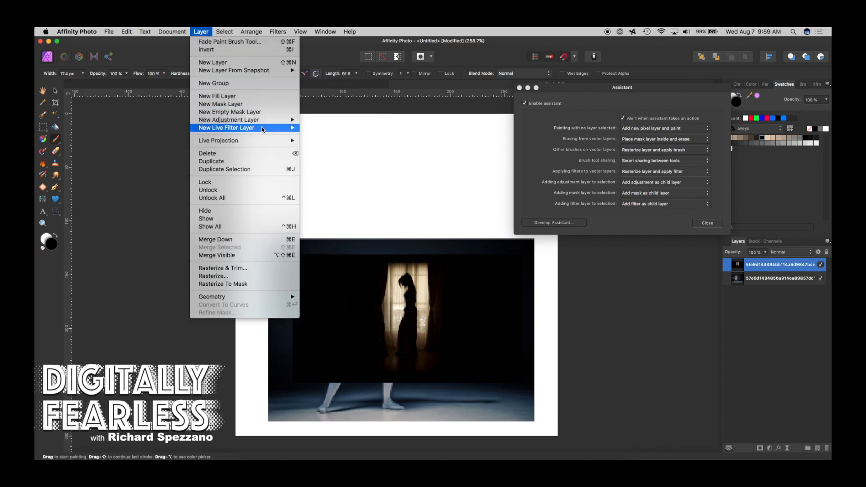
pyautogui.moveTo(317, 144)
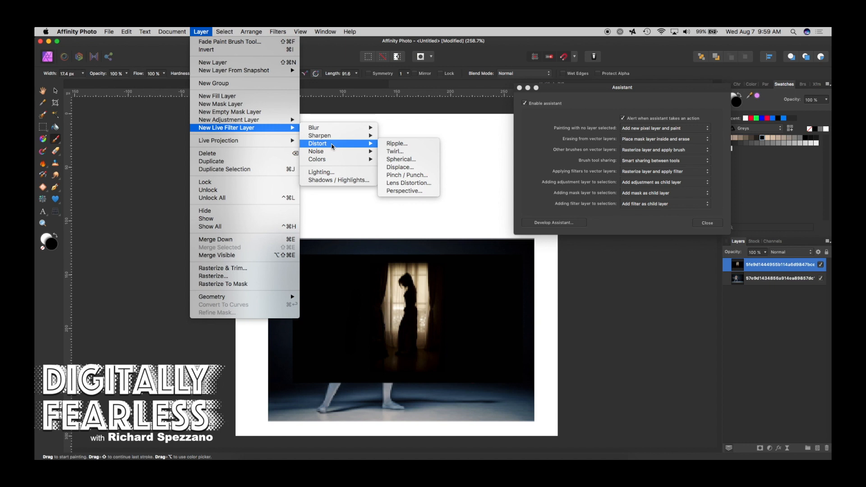
pyautogui.moveTo(395, 151)
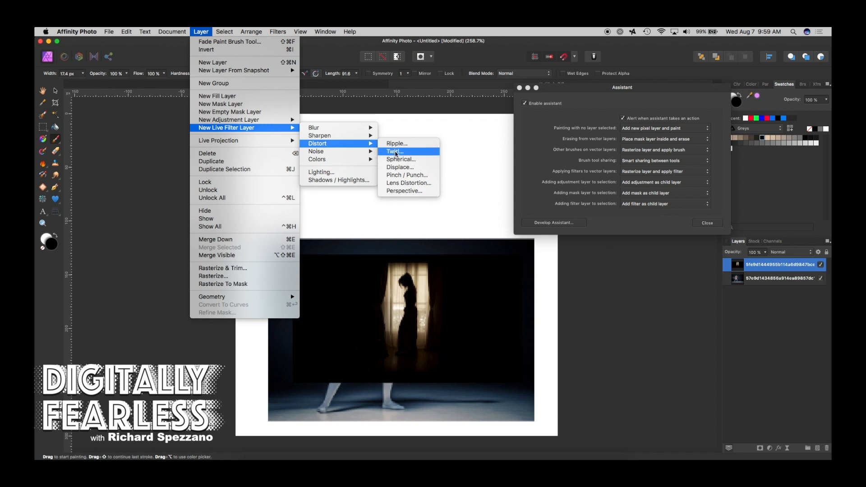
pyautogui.click(394, 151)
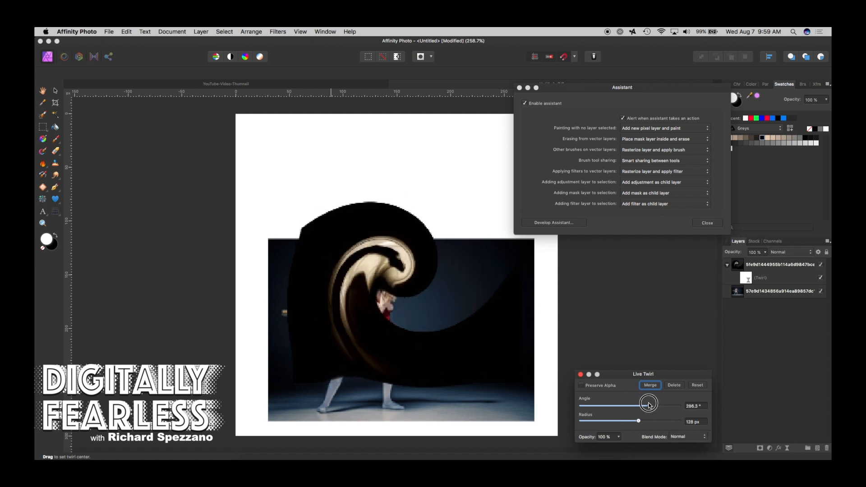
pyautogui.click(673, 384)
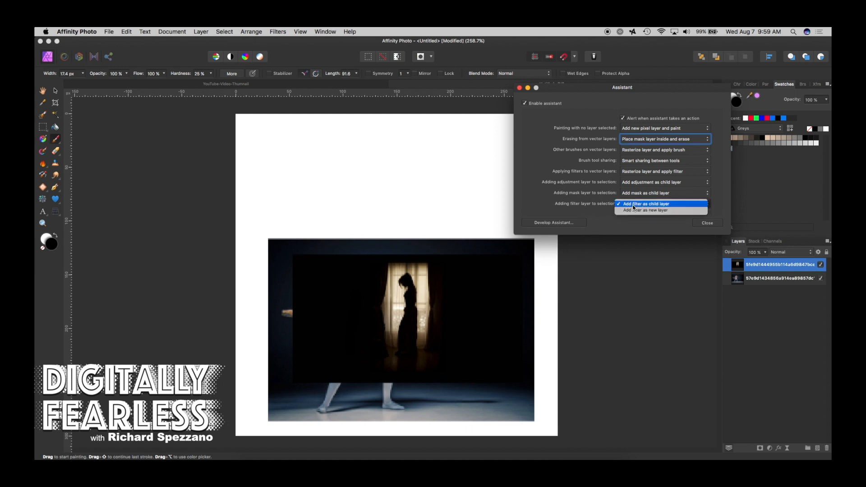
# Set Adding filter layer to 'Add filter as new layer' and add a Twirl live filter.
pyautogui.click(647, 210)
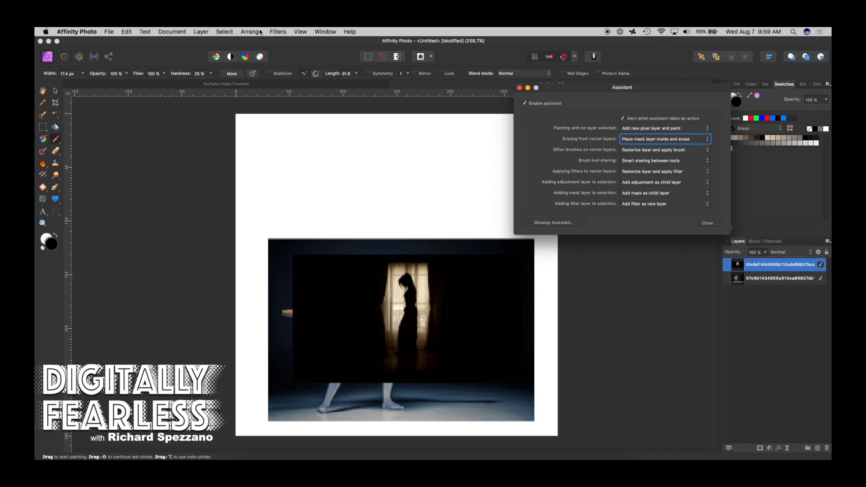
pyautogui.click(201, 31)
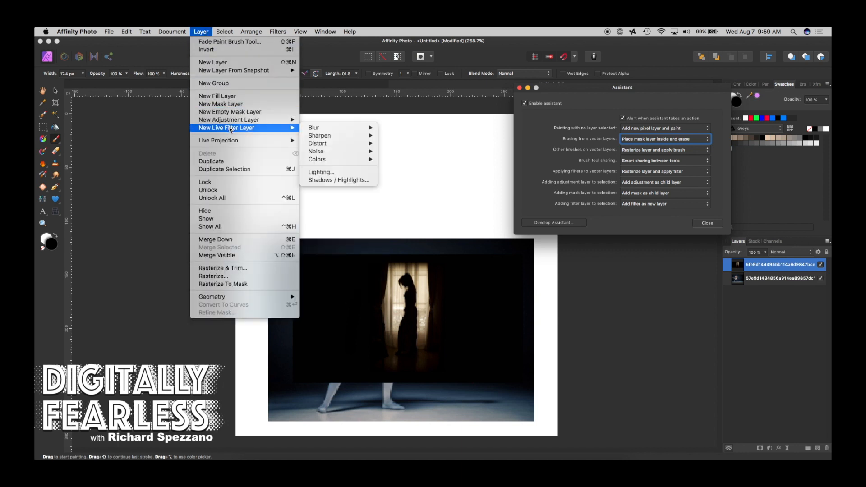
pyautogui.moveTo(317, 160)
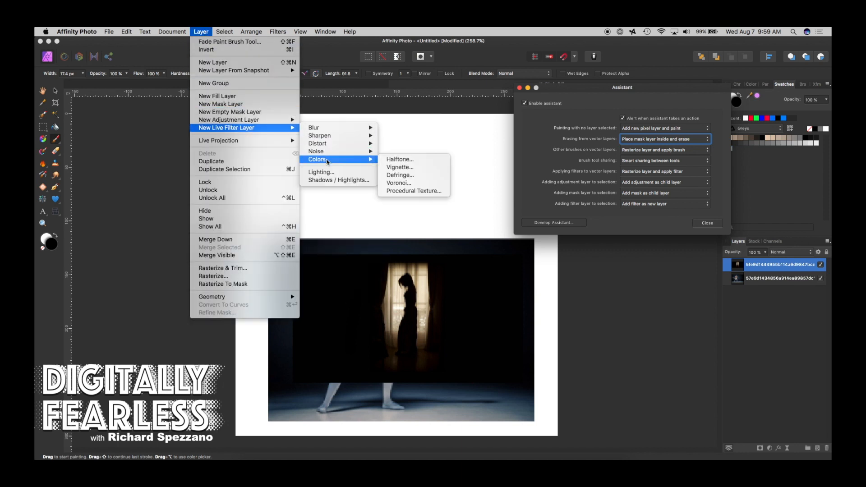
pyautogui.moveTo(317, 143)
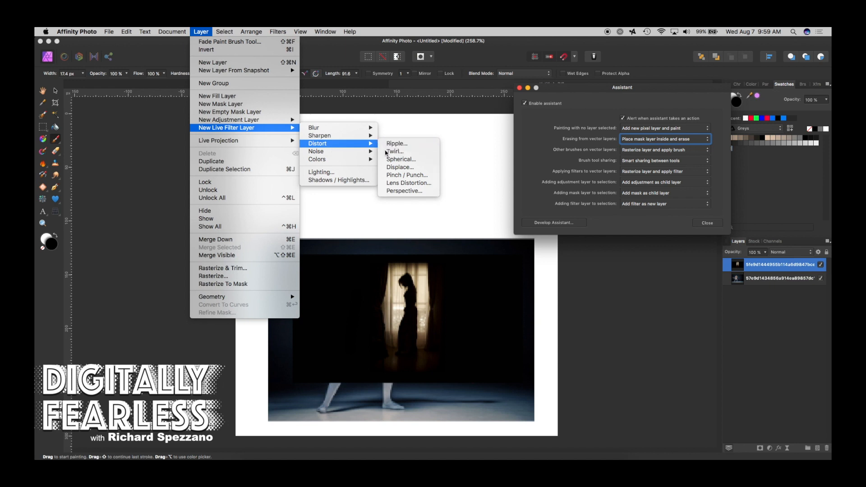
pyautogui.click(396, 151)
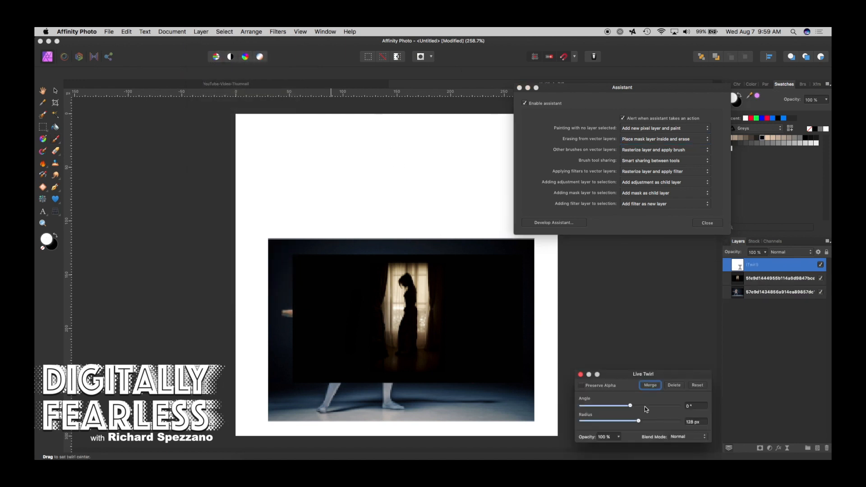